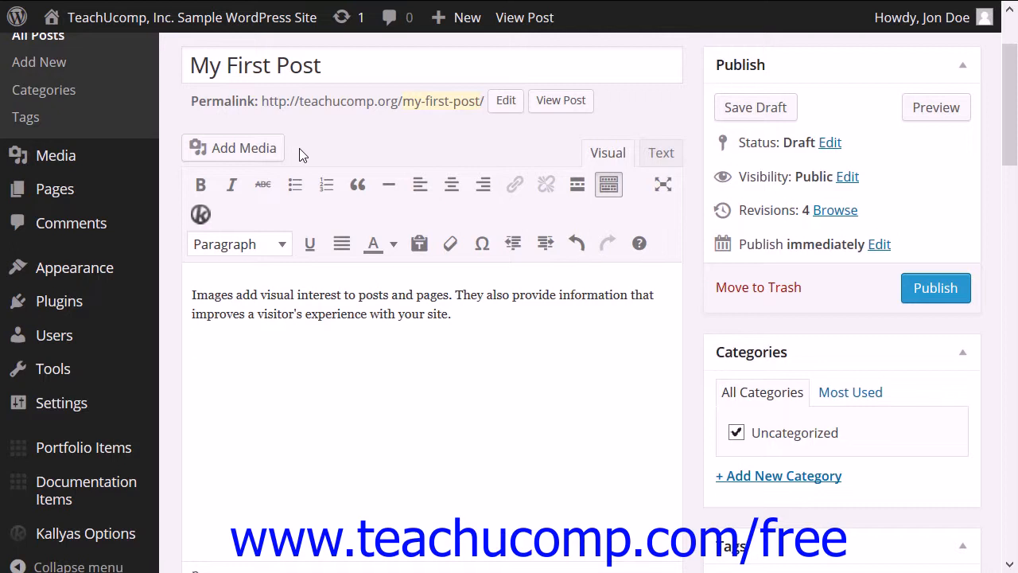
- Place the cursor on the empty line below the paragraph about images
left_click(216, 344)
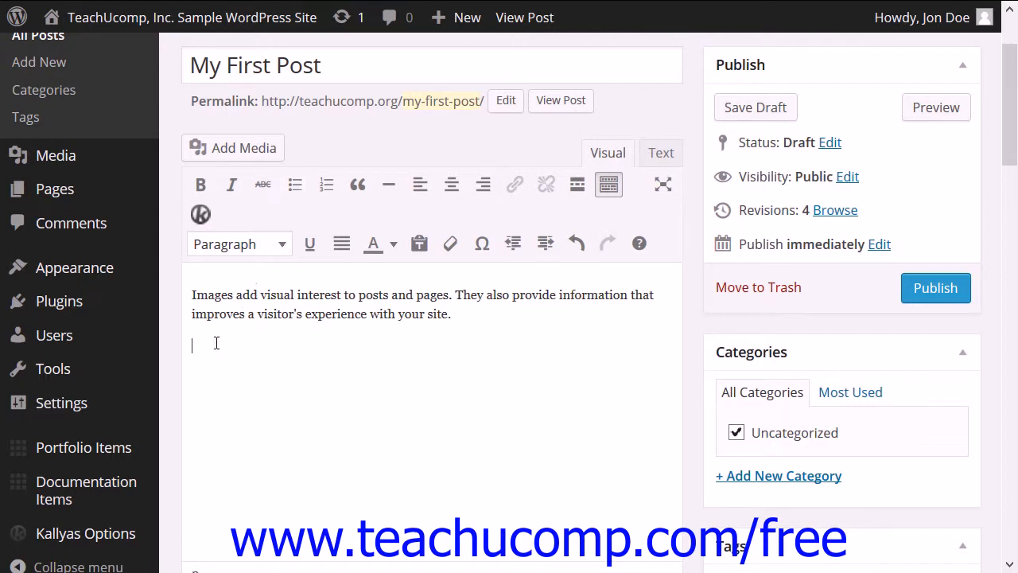
mouse_move(247, 157)
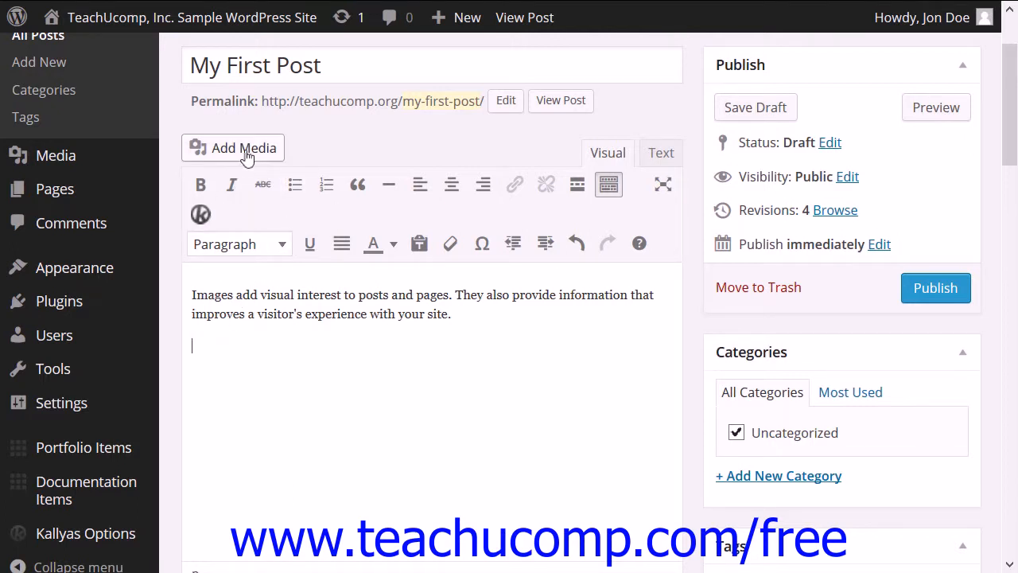
mouse_move(247, 155)
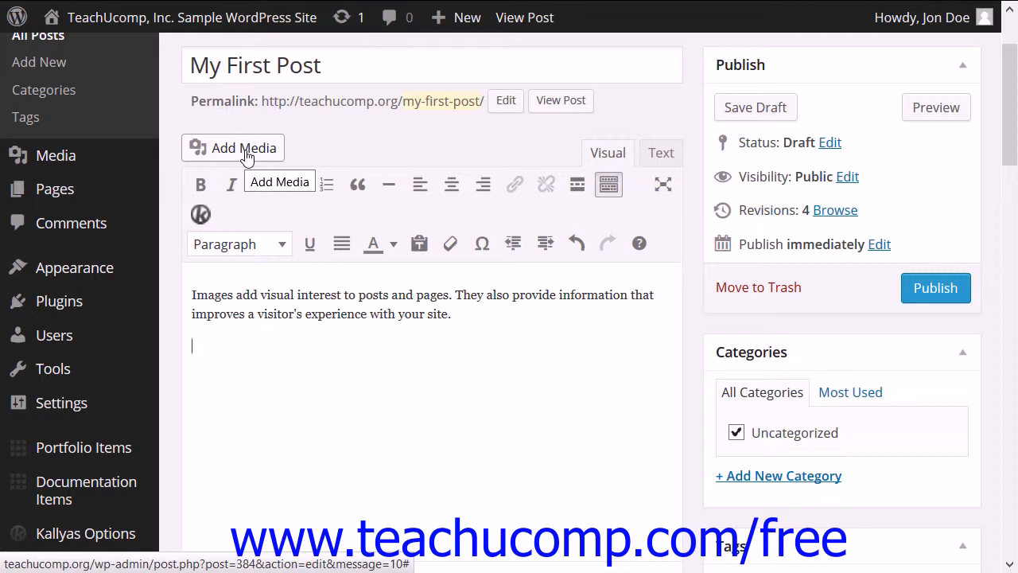
- Open the Add Media window showing the existing Media Library
left_click(243, 148)
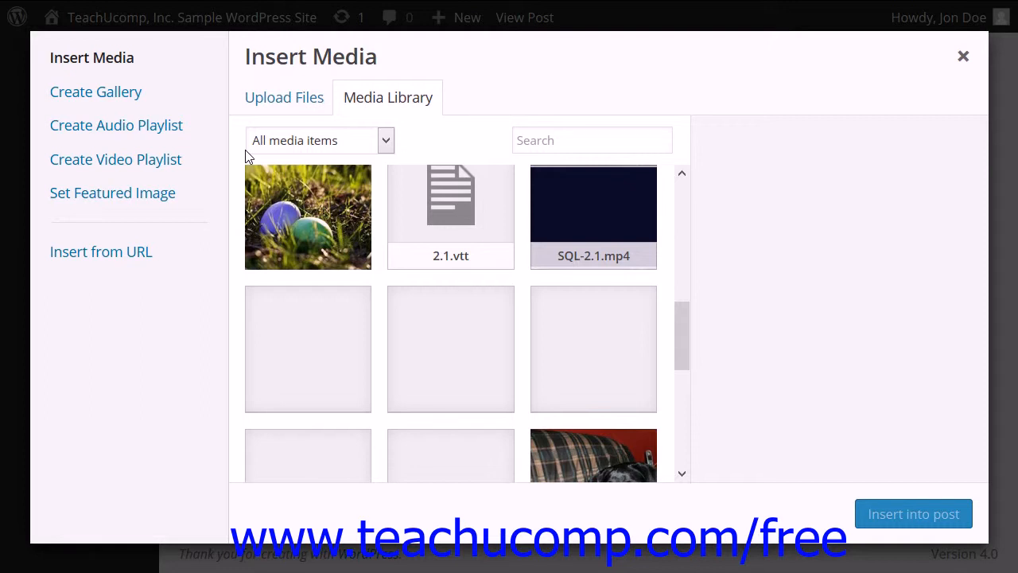
mouse_move(113, 87)
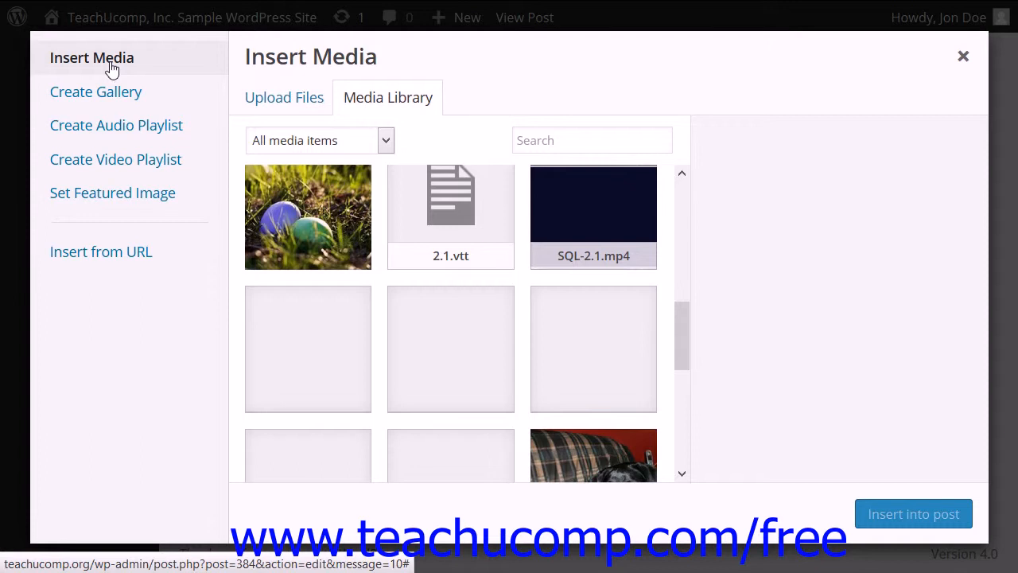
mouse_move(113, 96)
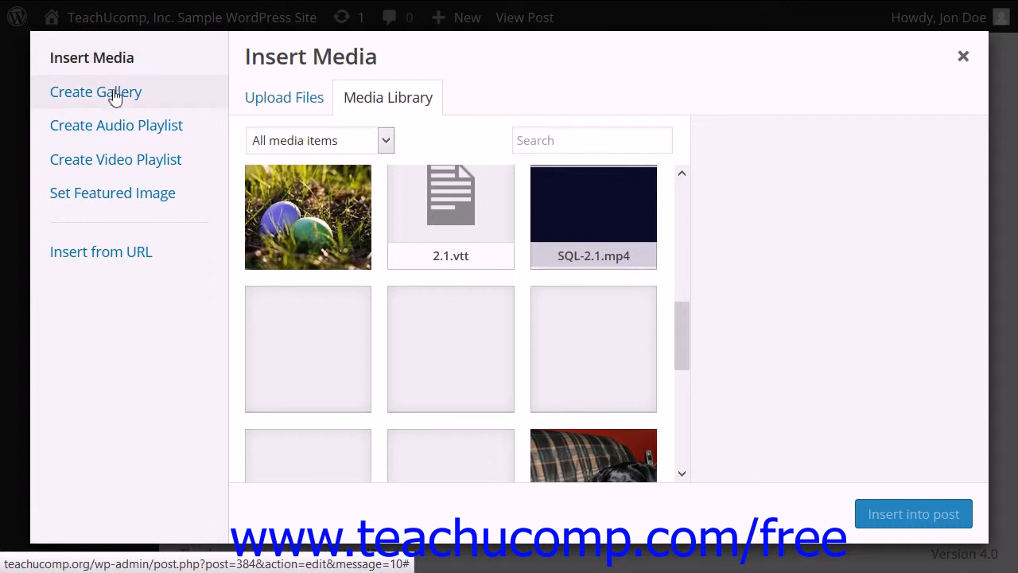
mouse_move(126, 135)
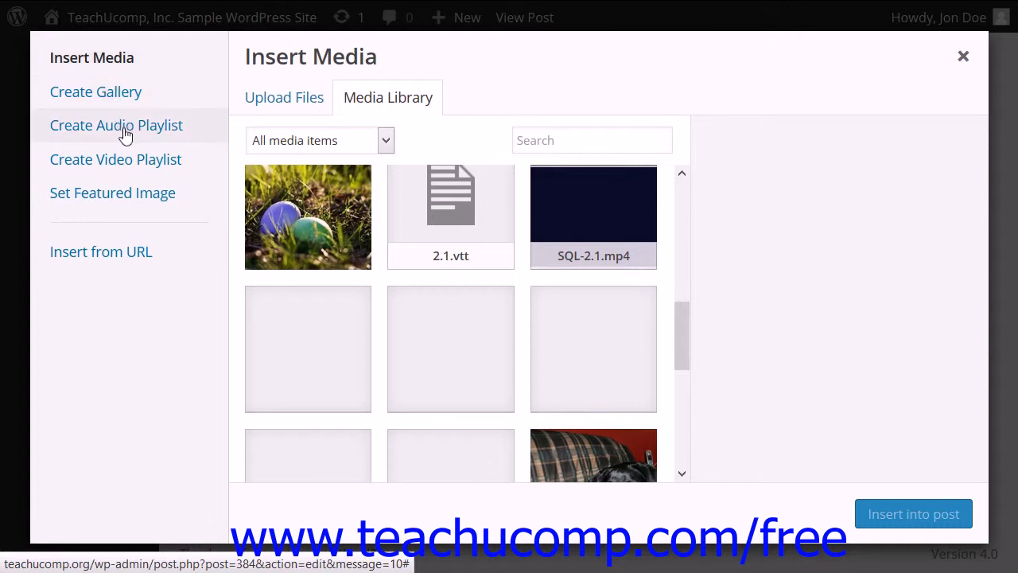
mouse_move(131, 163)
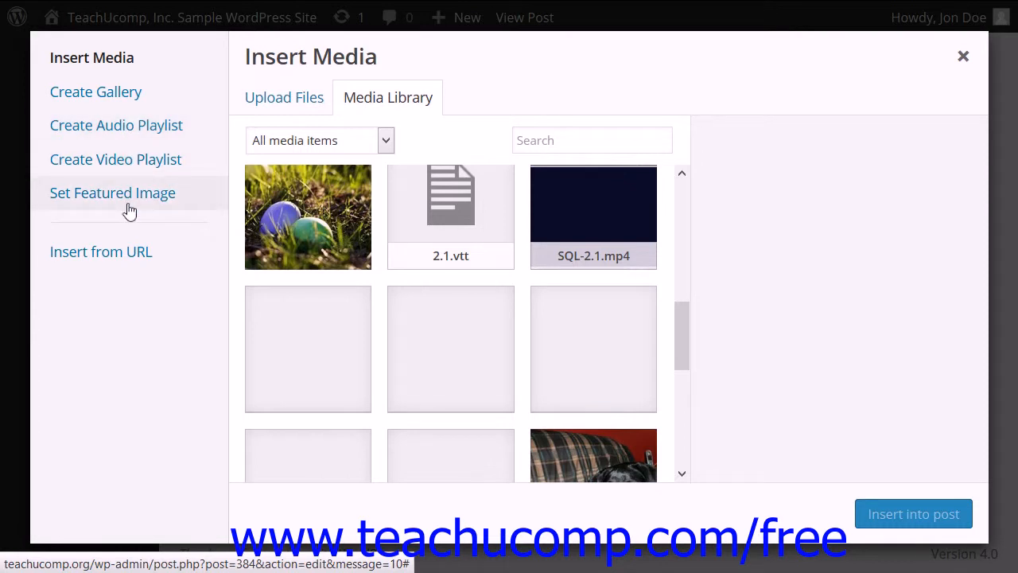
mouse_move(129, 258)
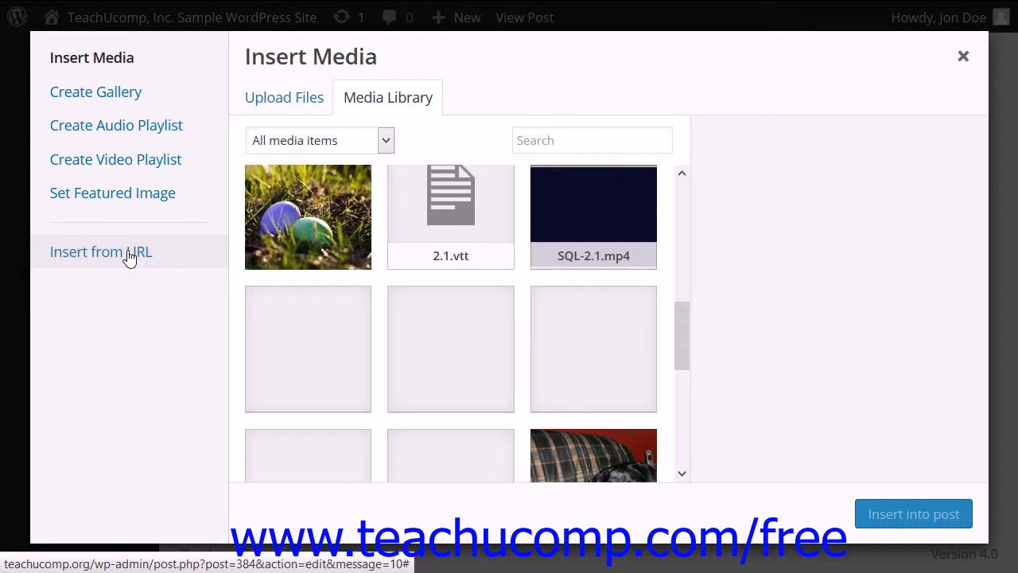
mouse_move(122, 159)
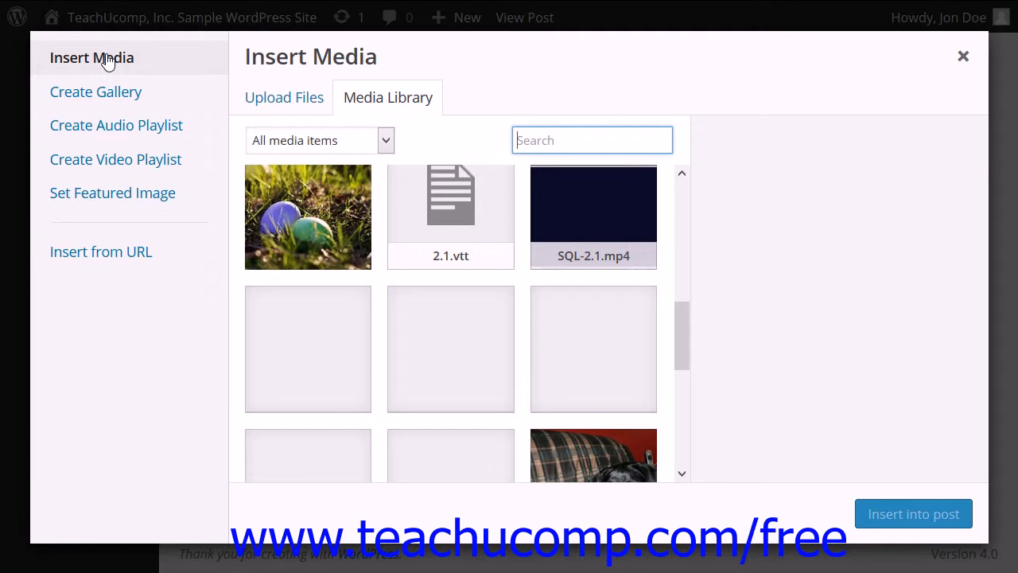
mouse_move(367, 111)
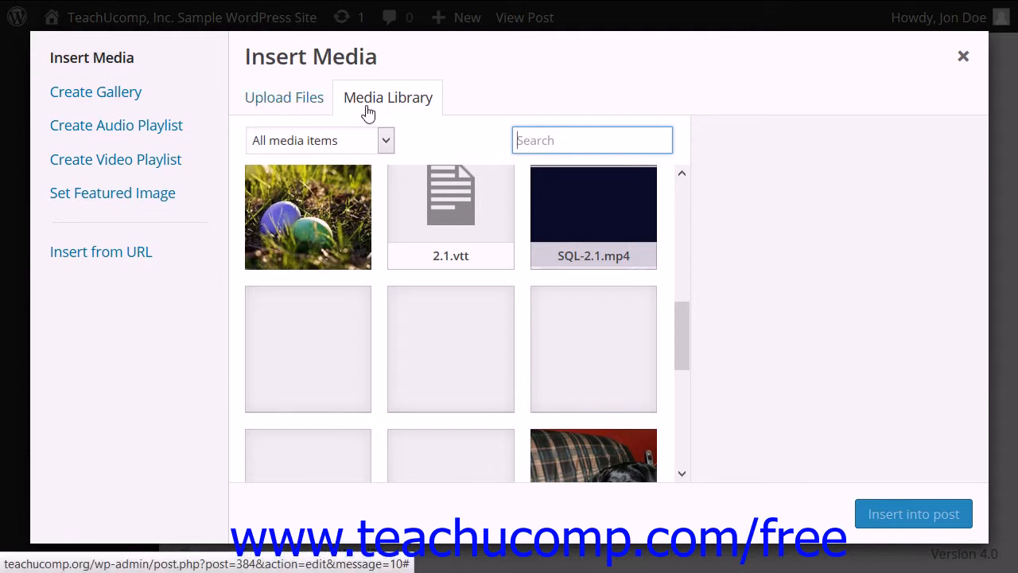
- Browse the Media Library briefly, then settle on the Upload Files tab
left_click(283, 97)
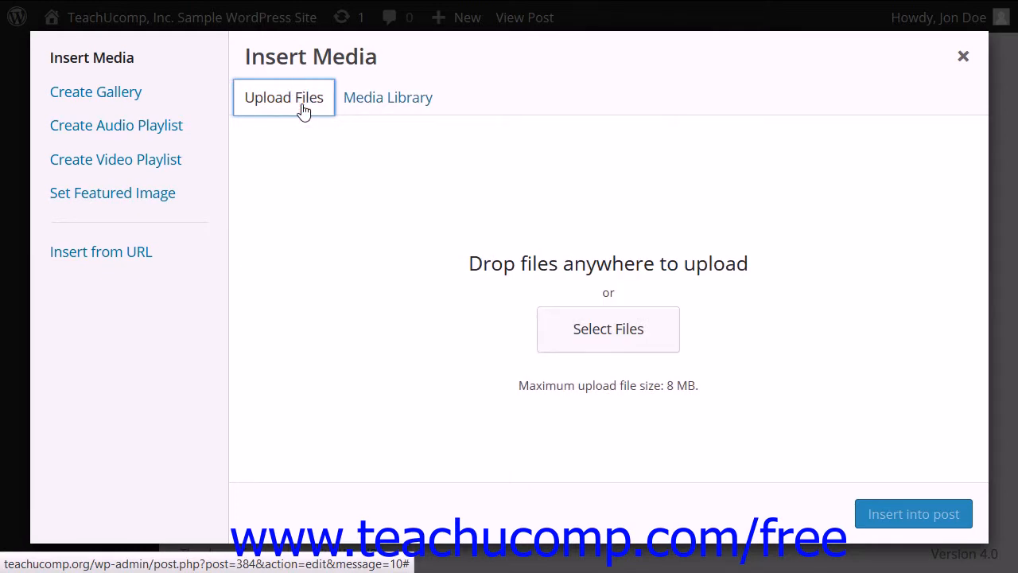
left_click(387, 97)
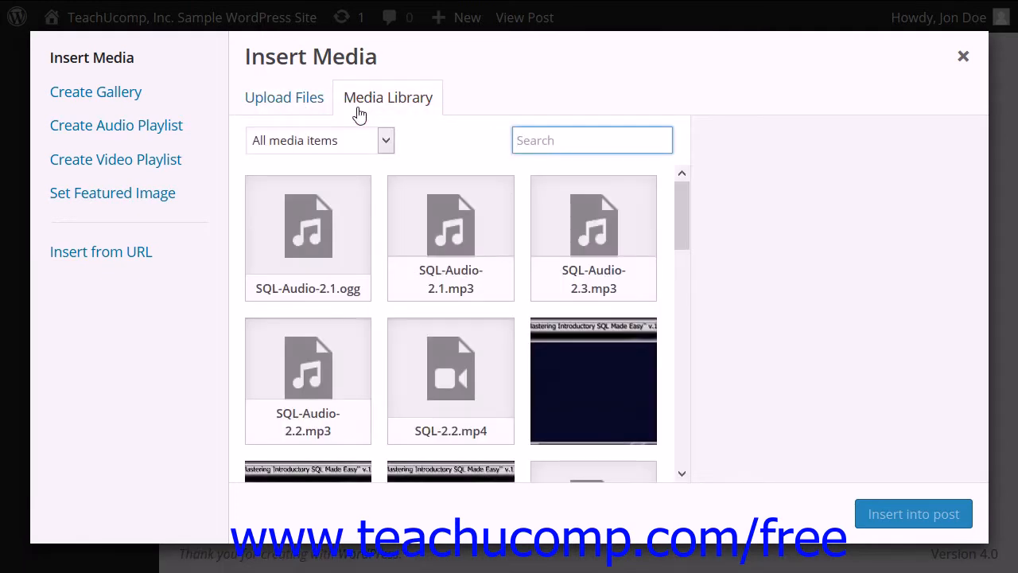
mouse_move(415, 355)
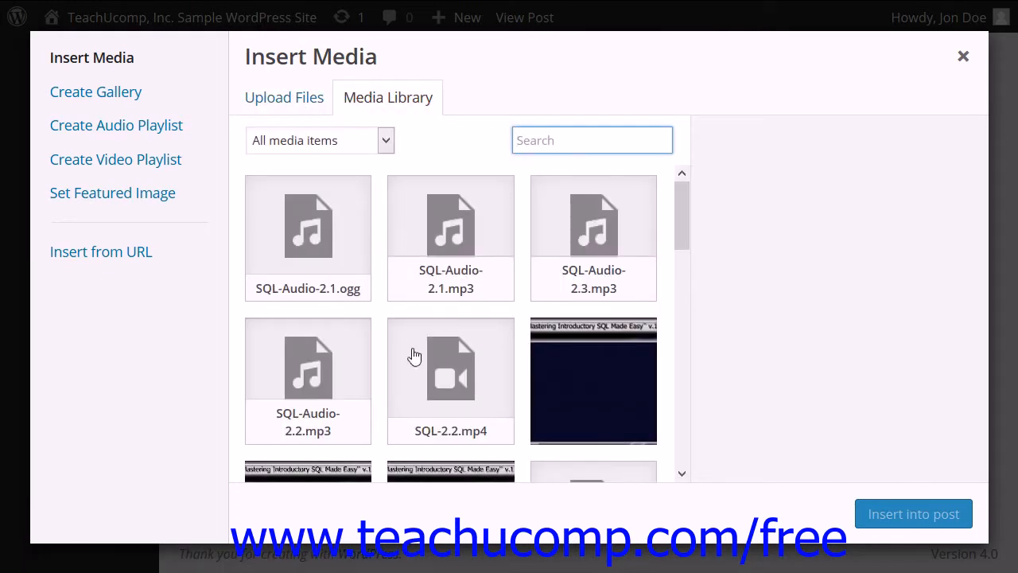
scroll("down", 3)
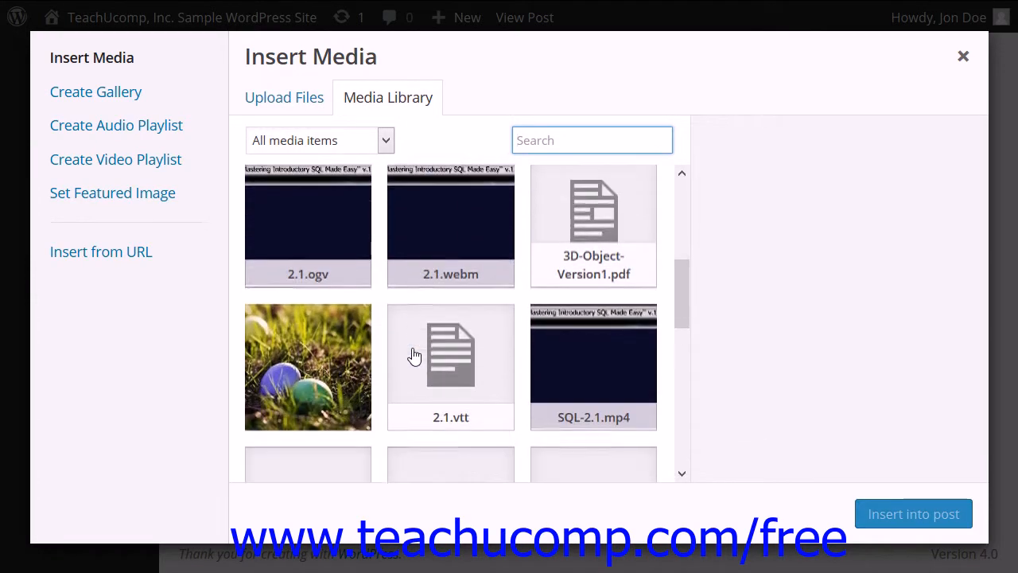
scroll("down", 3)
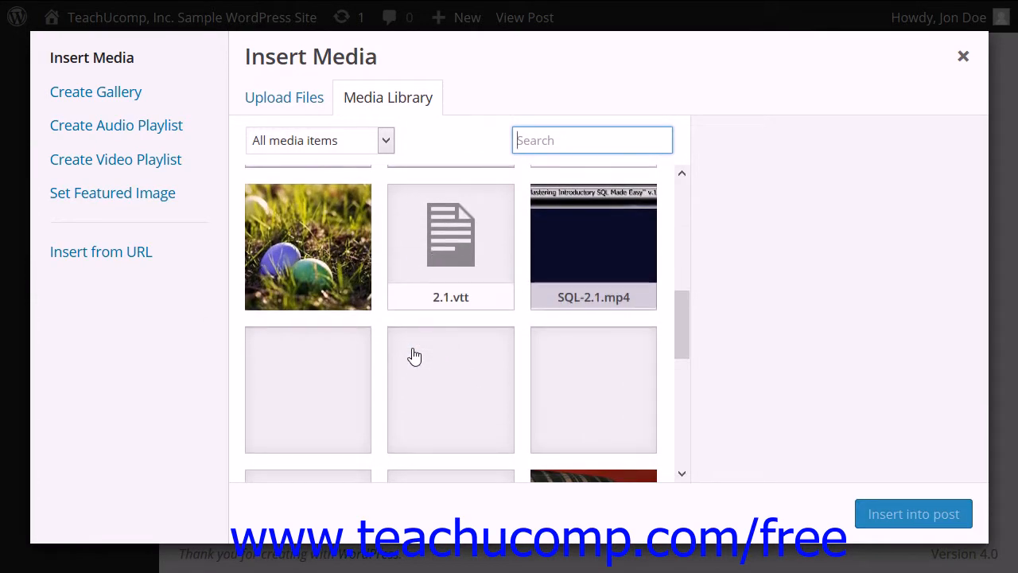
scroll("down", 3)
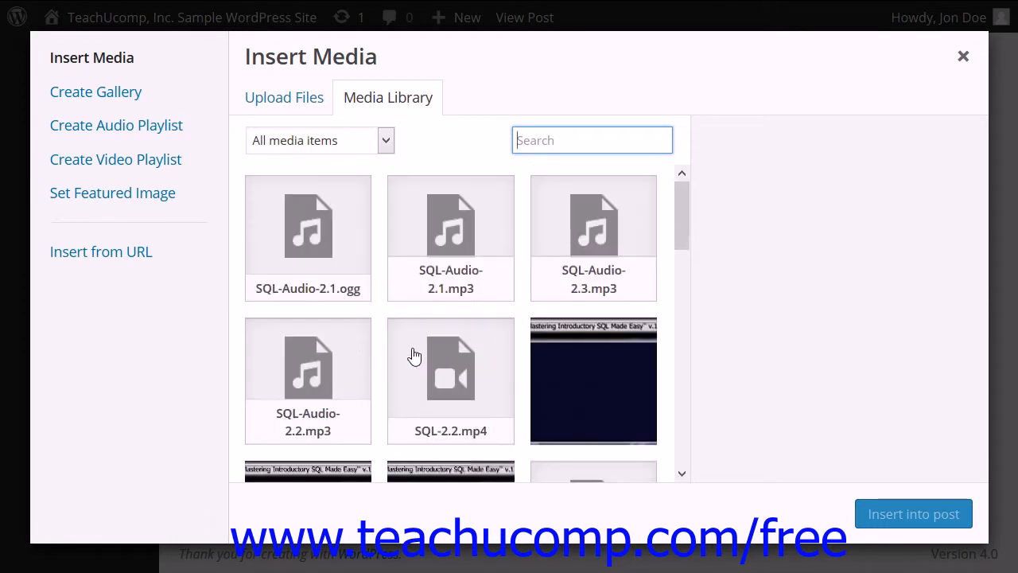
mouse_move(279, 108)
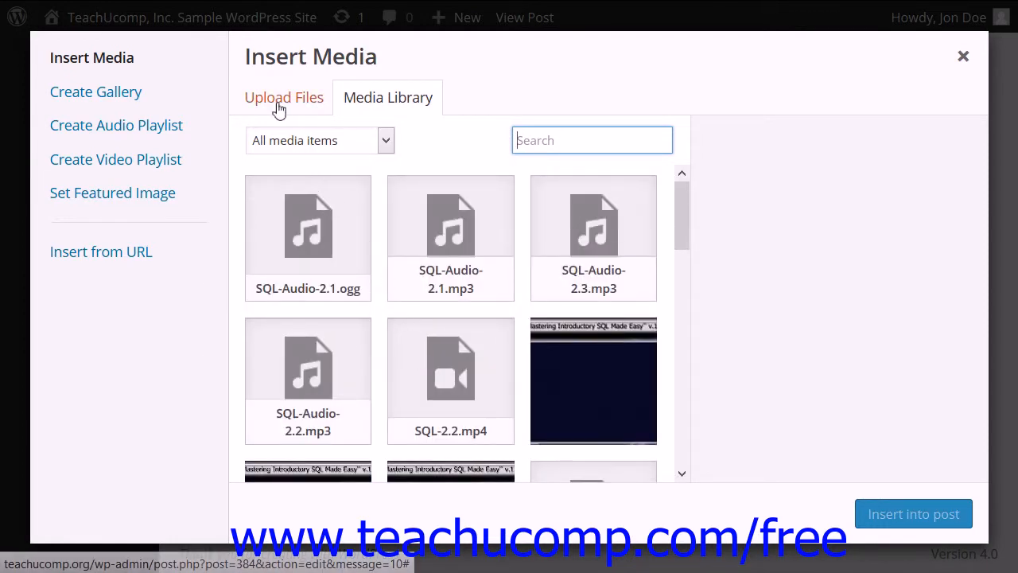
left_click(284, 97)
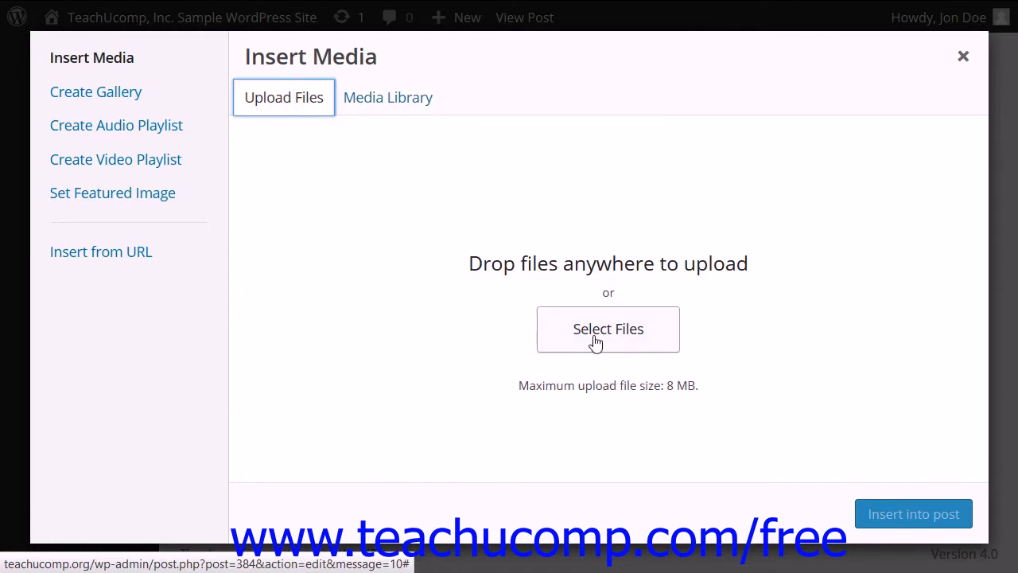
- Upload dog photo 1 from This PC > Pictures > Dog Pics
left_click(607, 329)
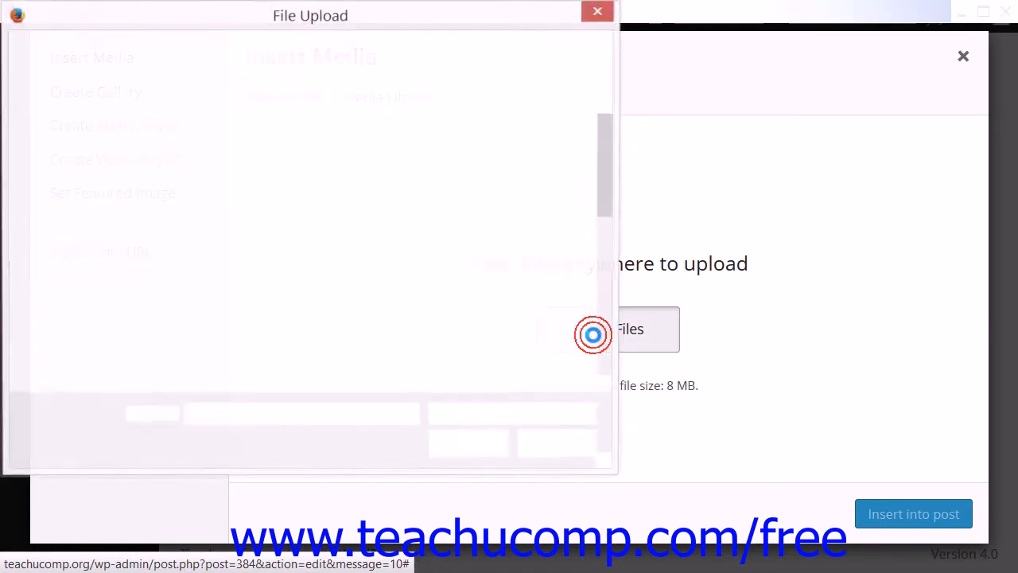
left_click(593, 333)
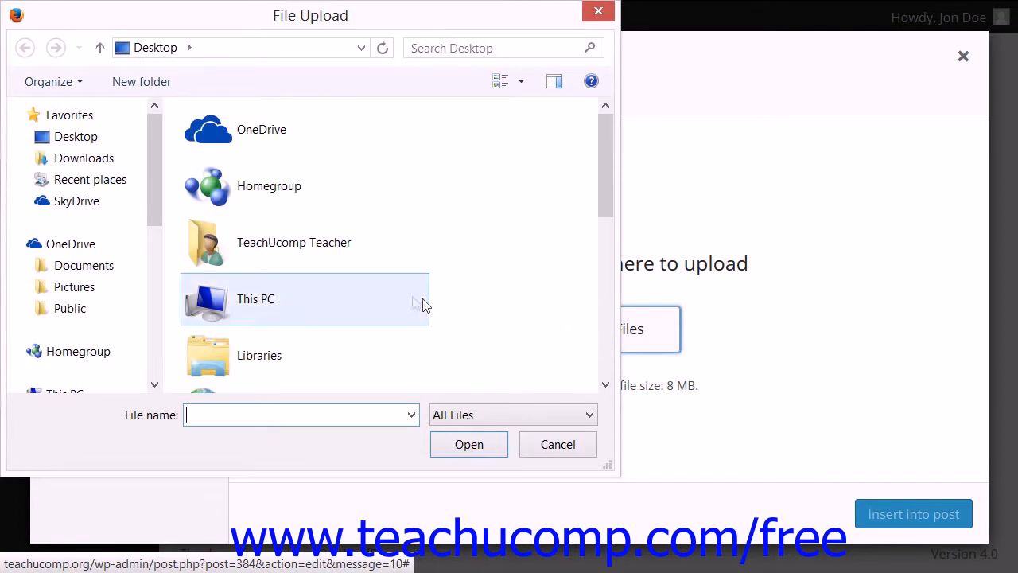
mouse_move(329, 290)
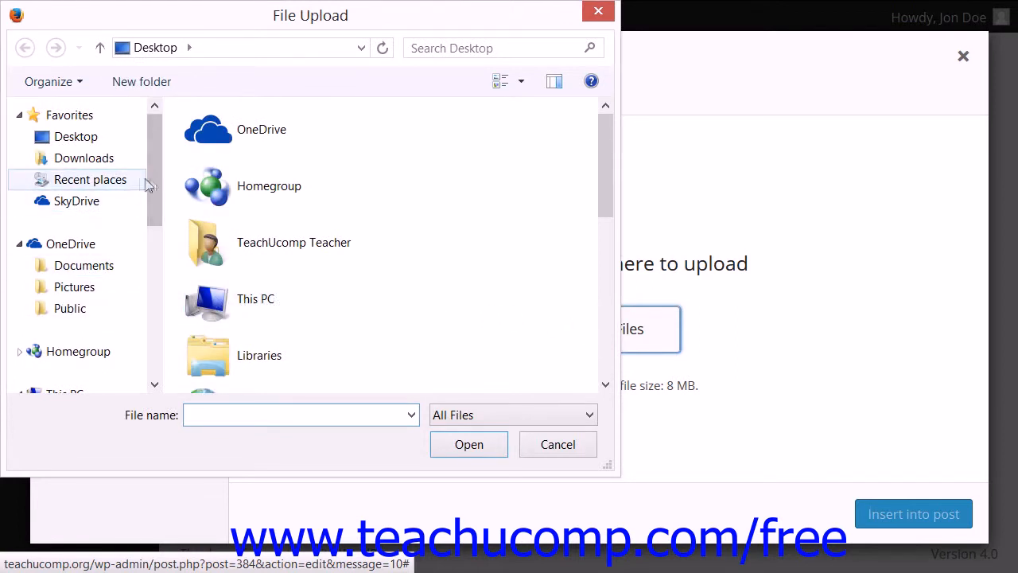
left_click(74, 344)
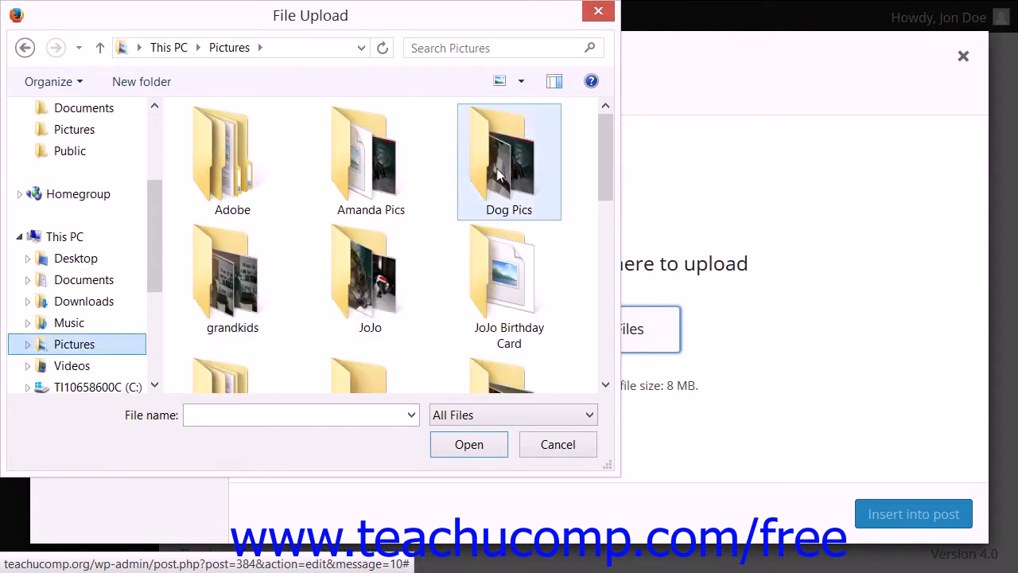
double_click(509, 159)
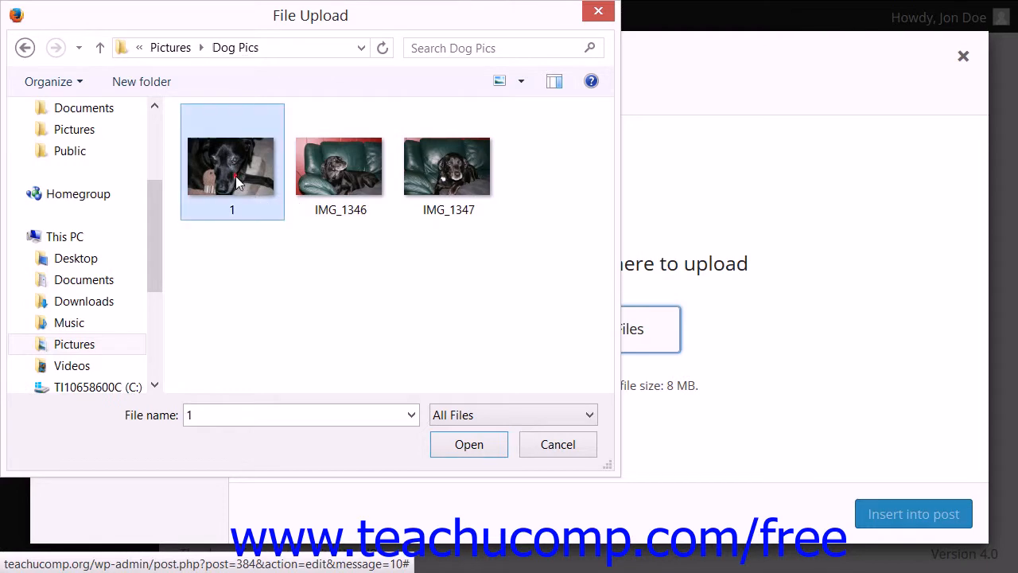
mouse_move(474, 449)
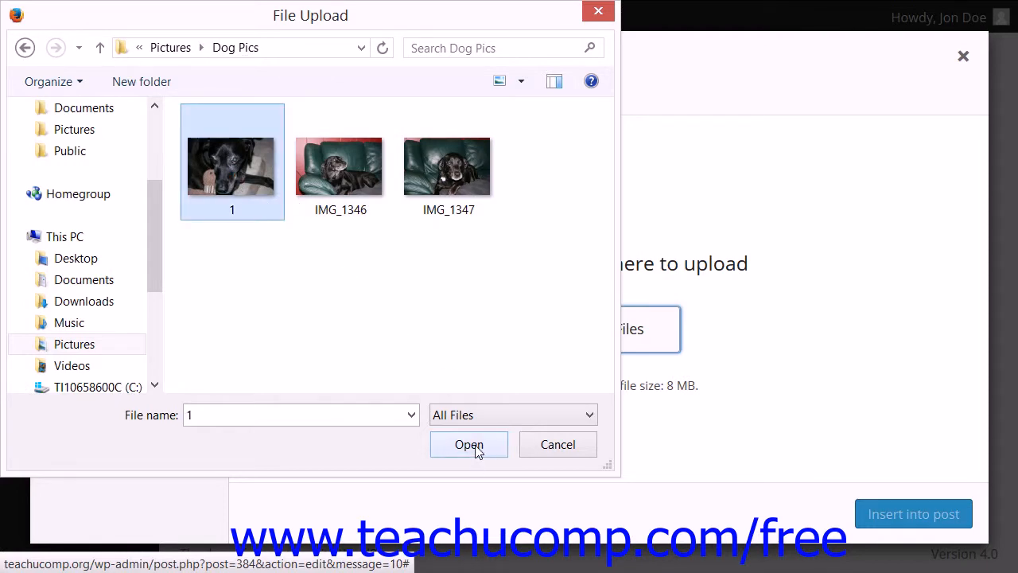
left_click(468, 444)
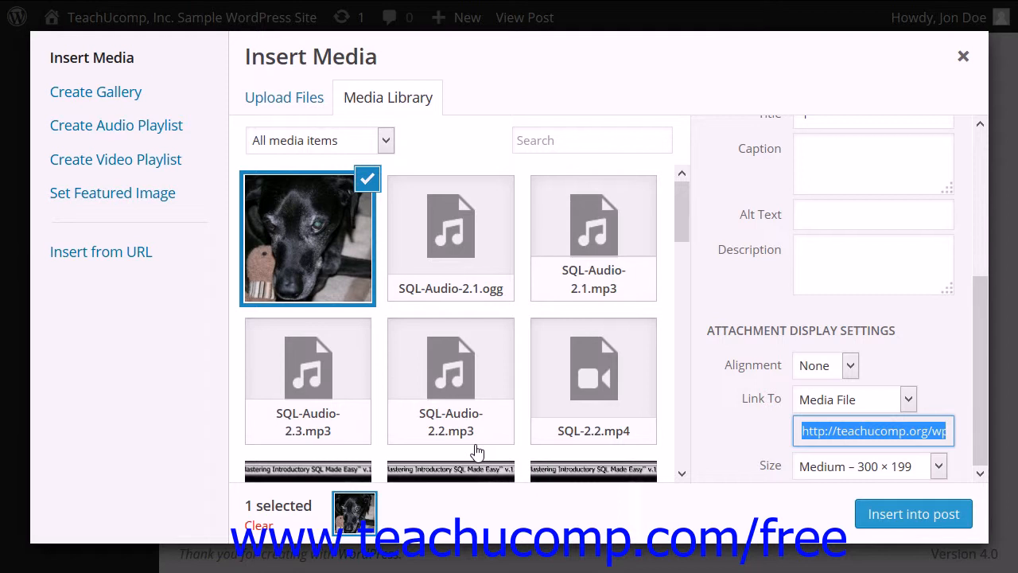
mouse_move(308, 97)
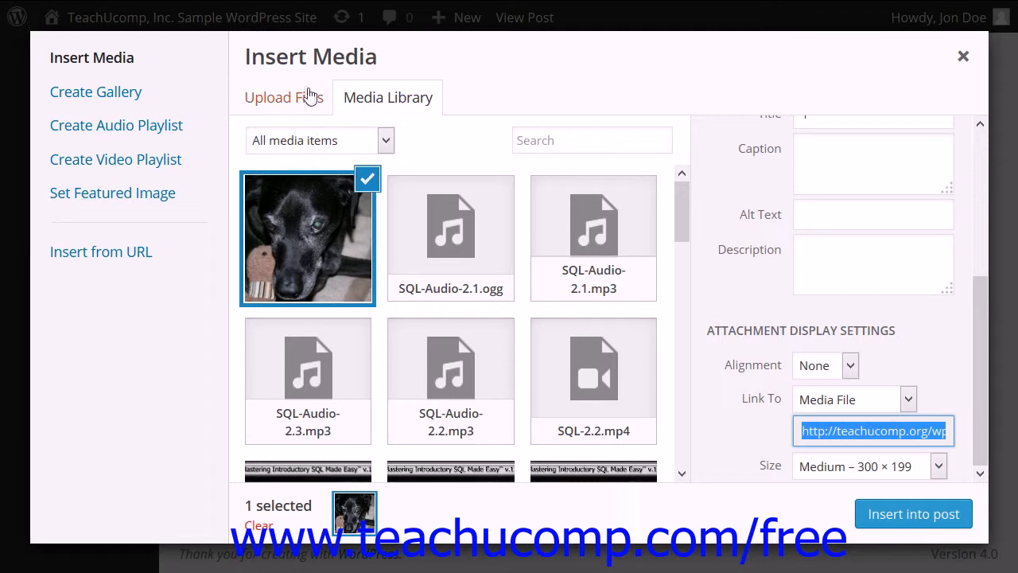
- Toggle between tabs, view the poster image, then reselect dog photo 1.jpg
left_click(284, 97)
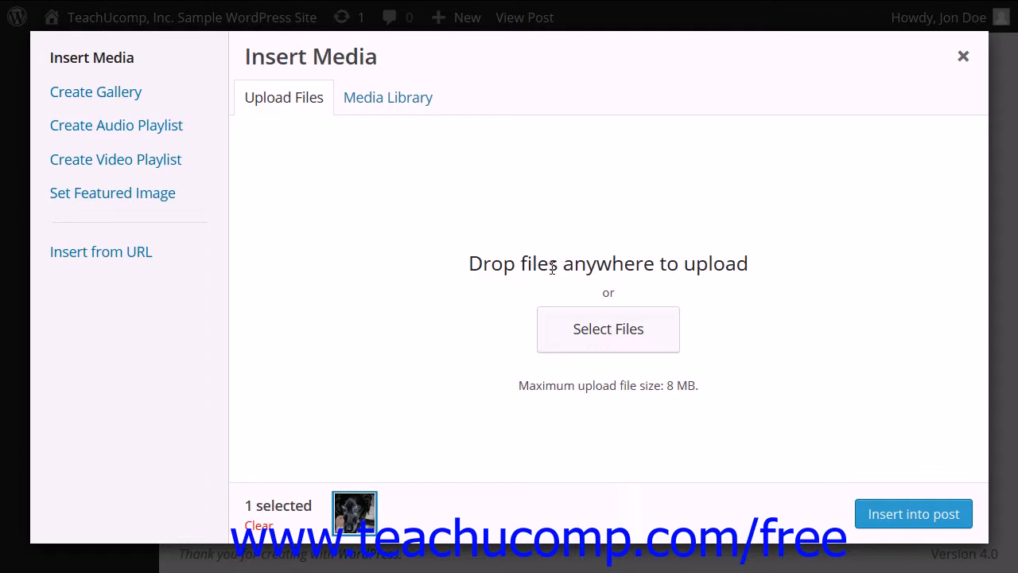
mouse_move(521, 252)
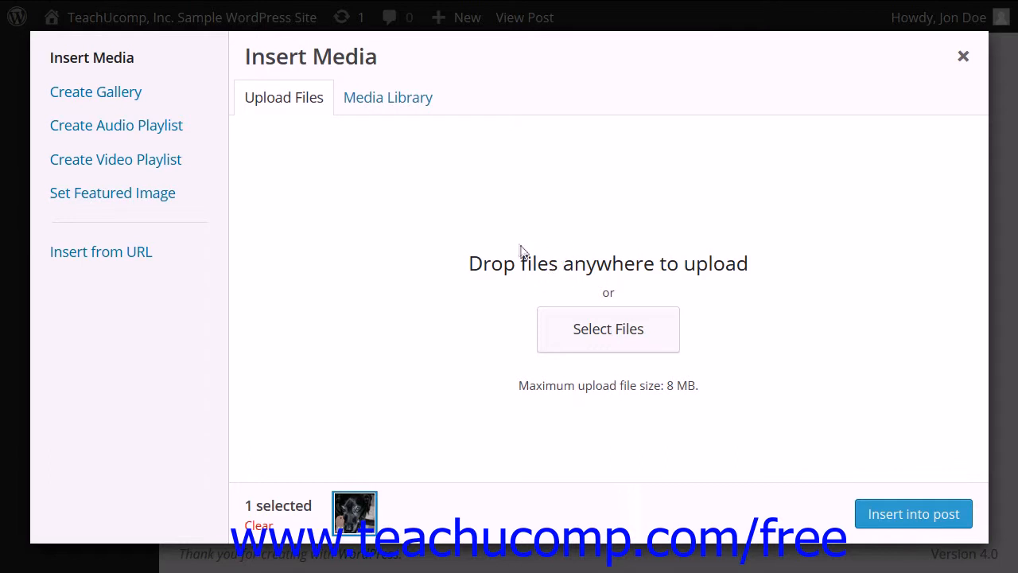
mouse_move(382, 110)
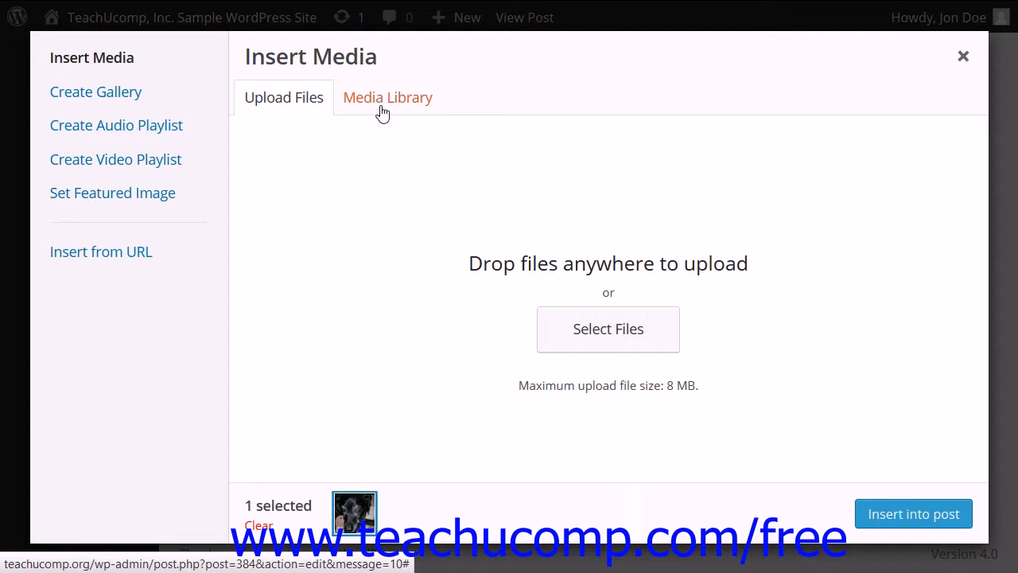
left_click(388, 97)
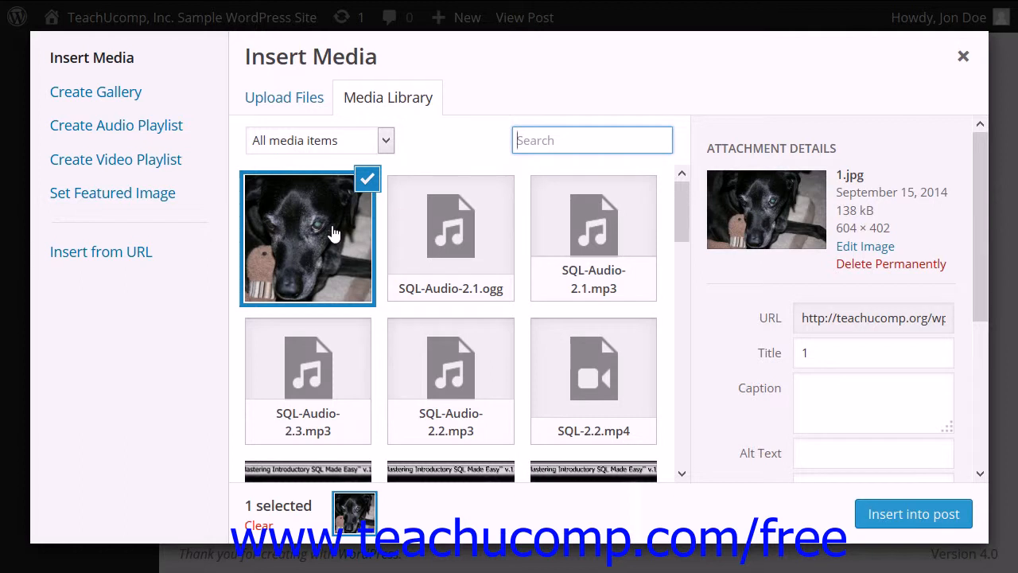
mouse_move(395, 427)
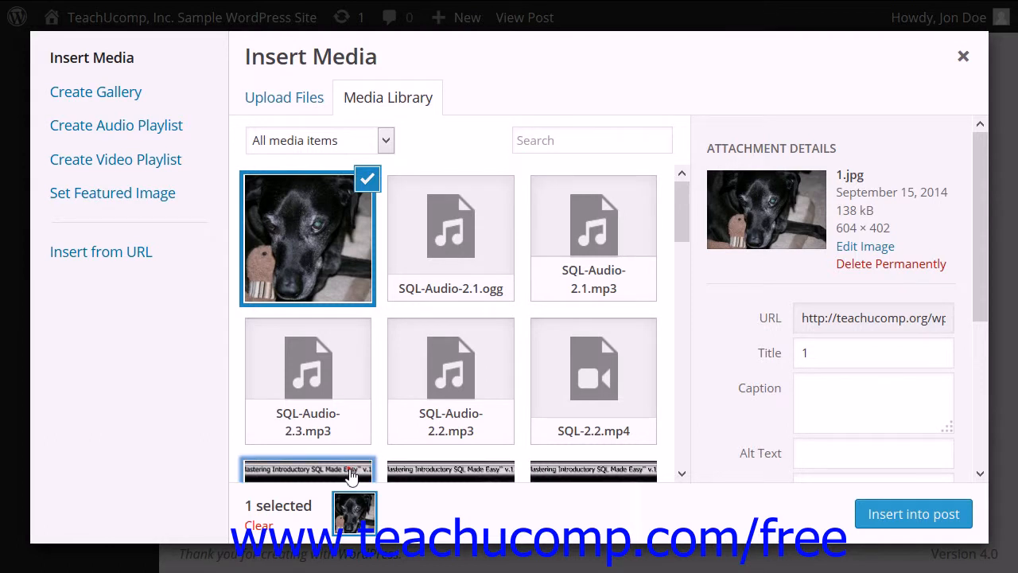
left_click(308, 478)
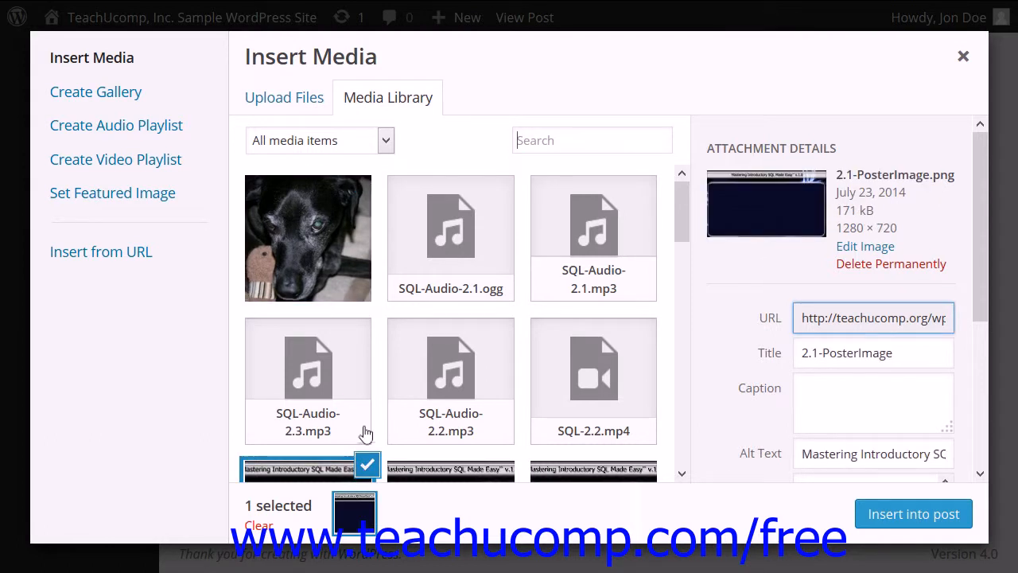
mouse_move(420, 398)
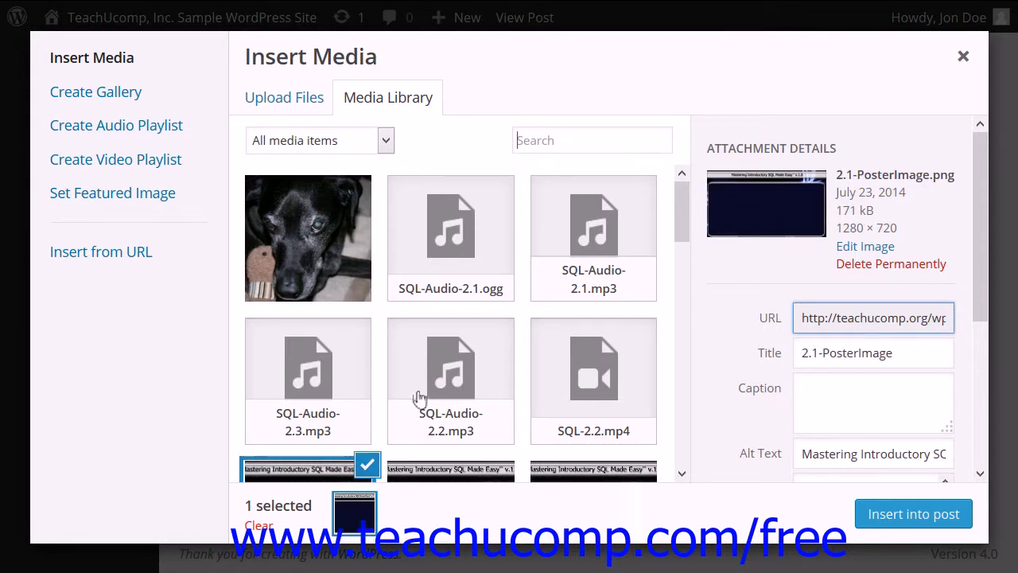
mouse_move(340, 244)
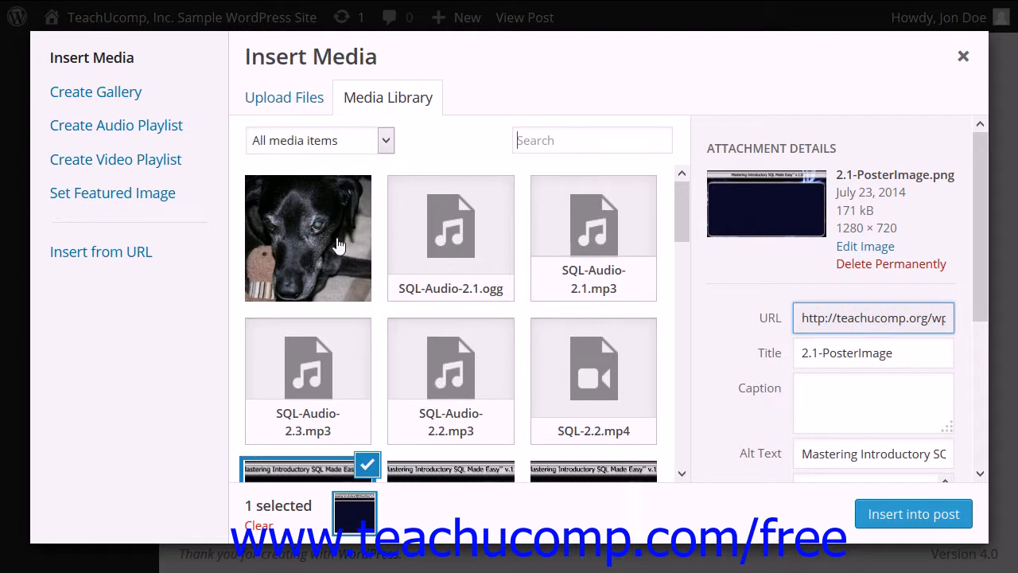
left_click(328, 237)
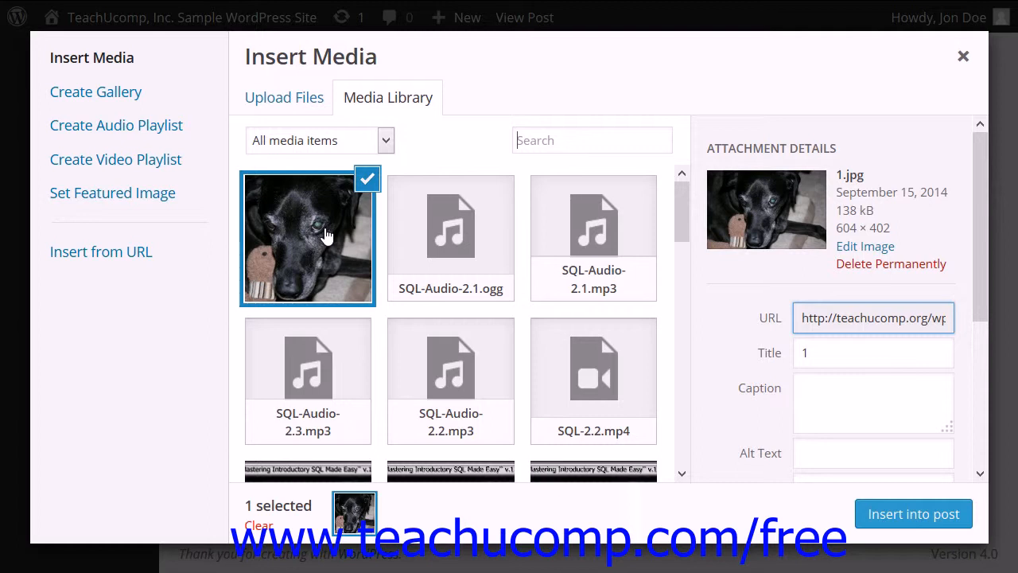
mouse_move(360, 237)
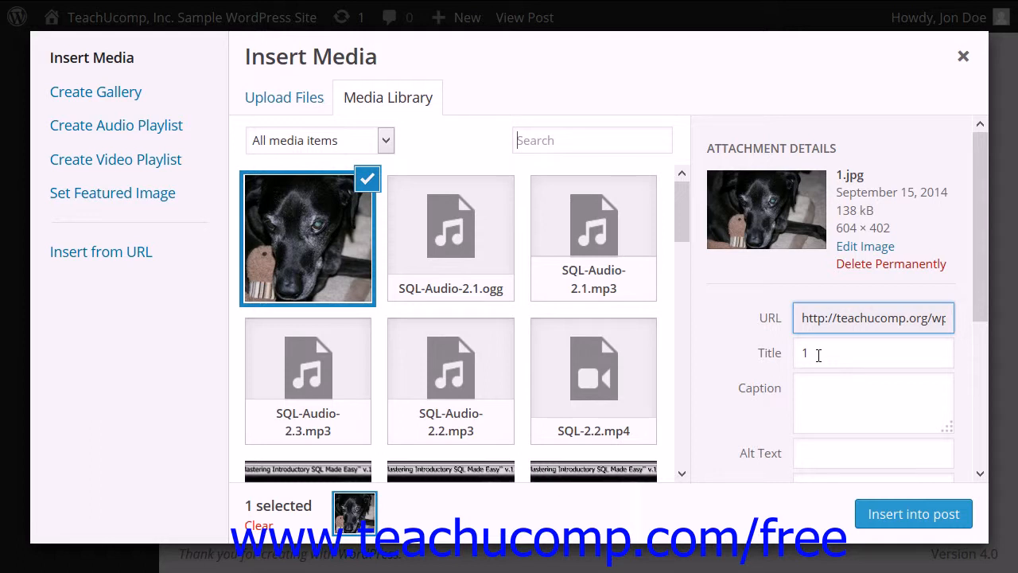
- Title the dog photo 'JoJo' and write the caption 'JoJo & Mr. Ducky.'
left_click(872, 353)
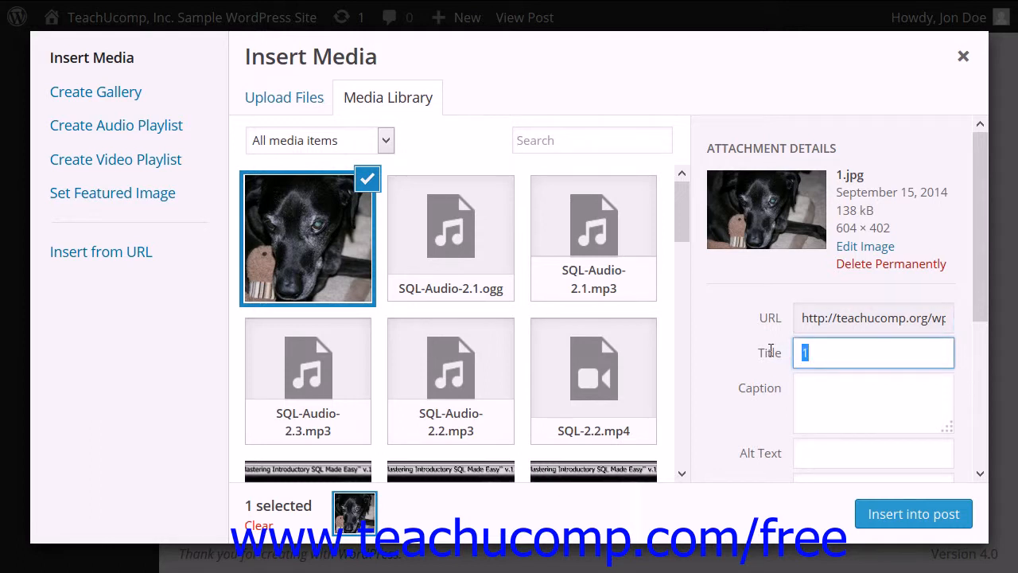
type("JoJo")
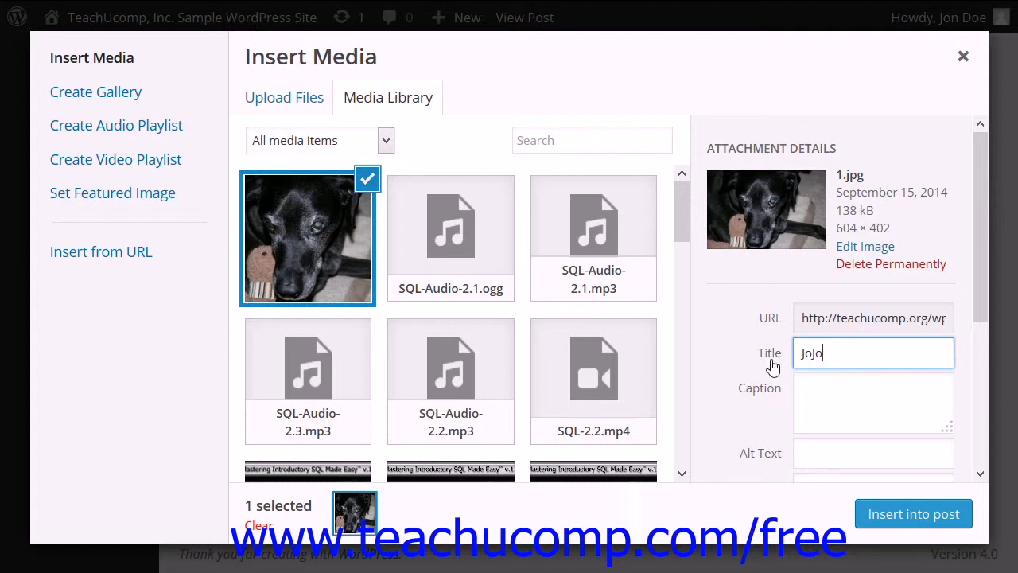
left_click(807, 392)
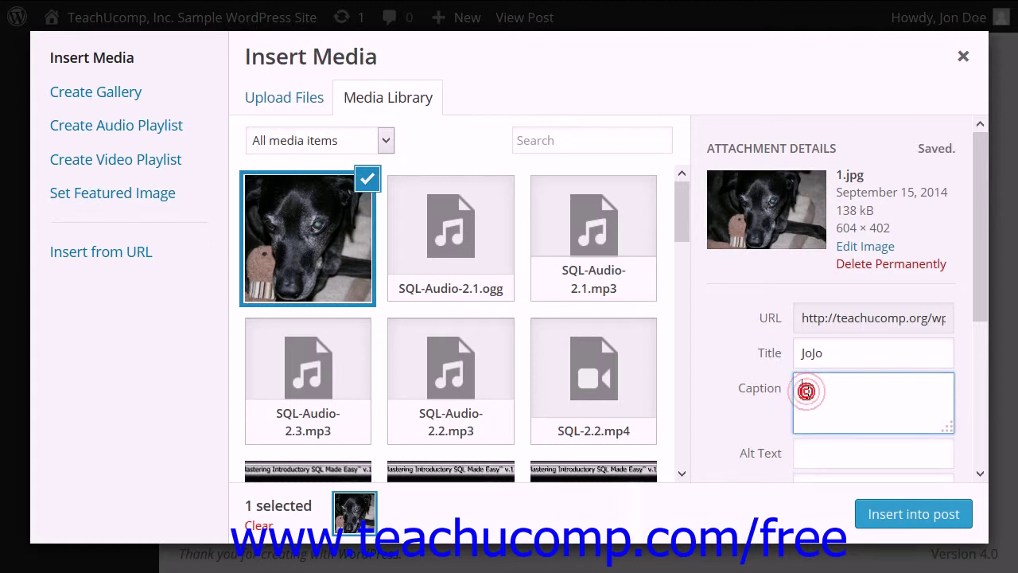
type("Jo")
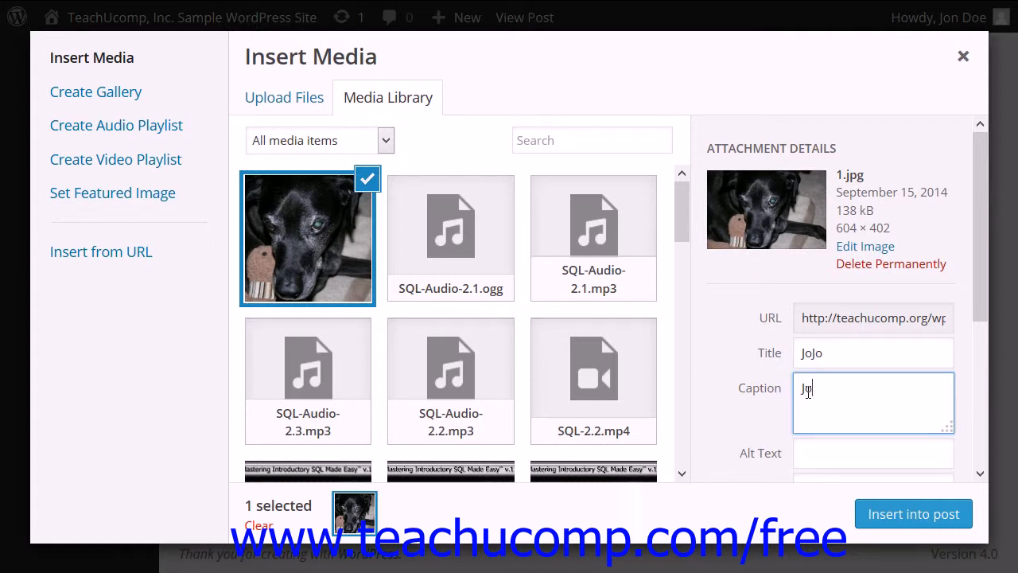
type("JoJo & M")
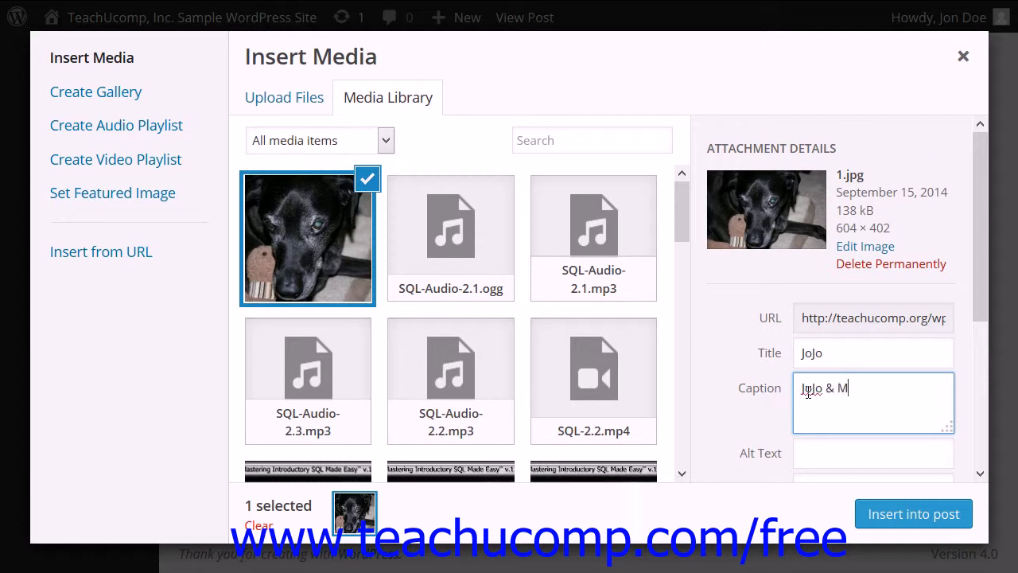
type("r. Ducky.")
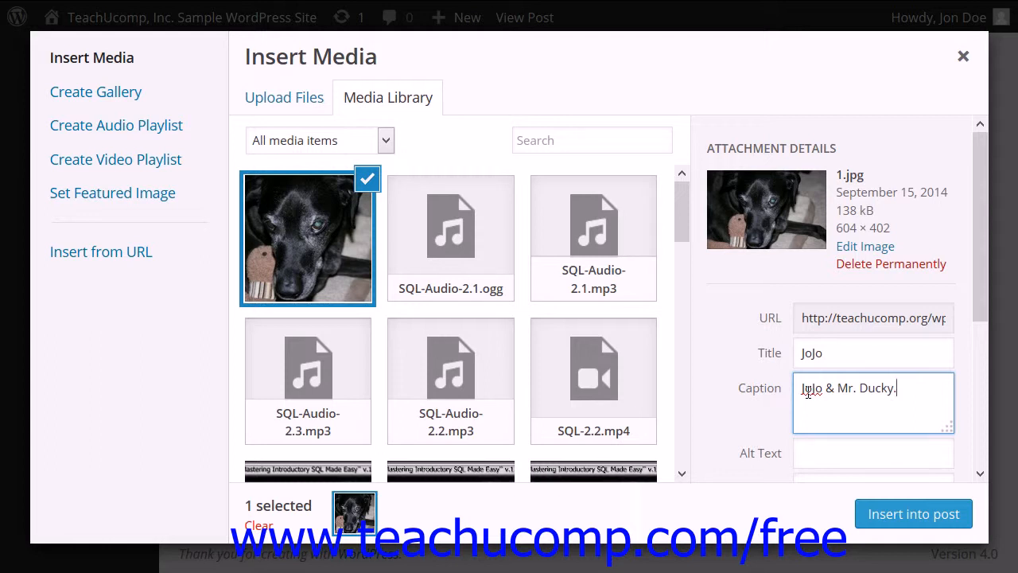
triple_click(849, 387)
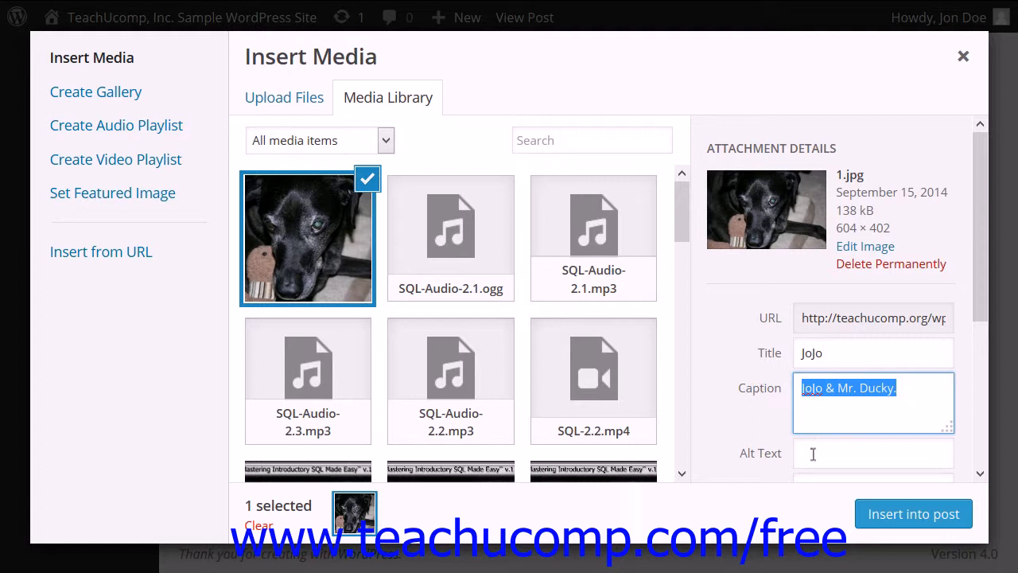
mouse_move(810, 468)
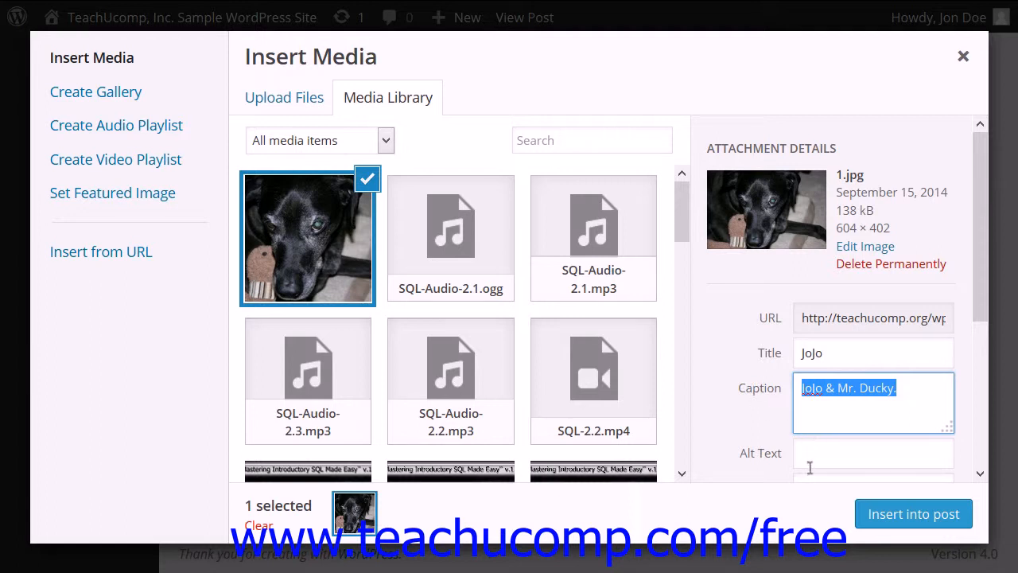
- Set the alt text and description to 'JoJo & Mr. Ducky.'
left_click(873, 453)
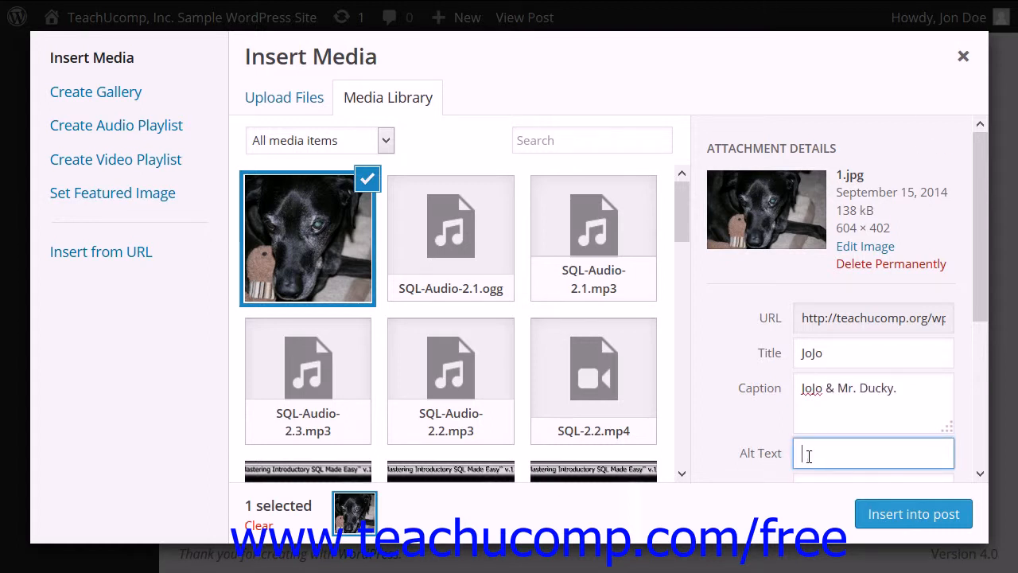
type("JoJo & Mr. Ducky.")
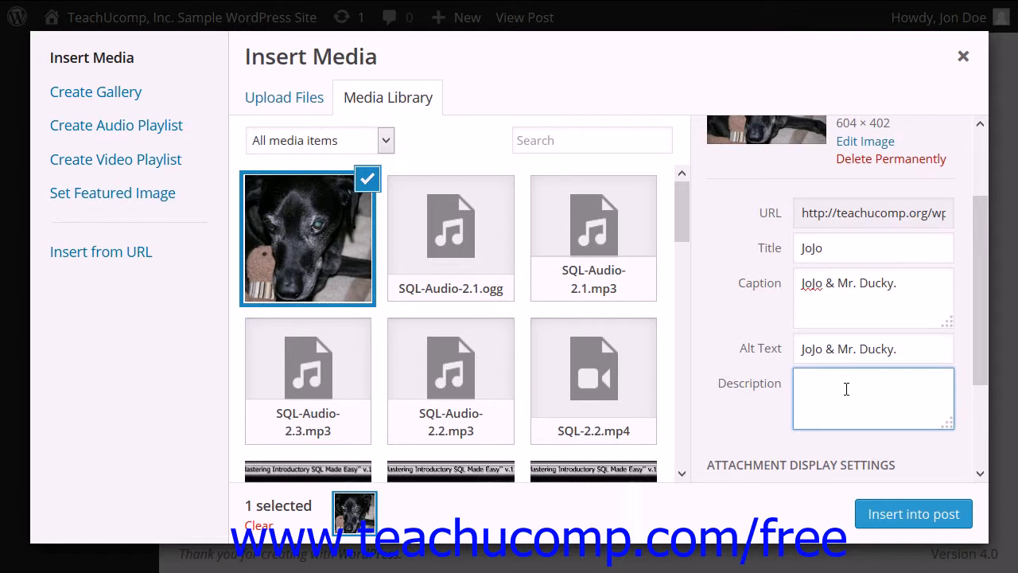
type("JoJo & Mr. Ducky.")
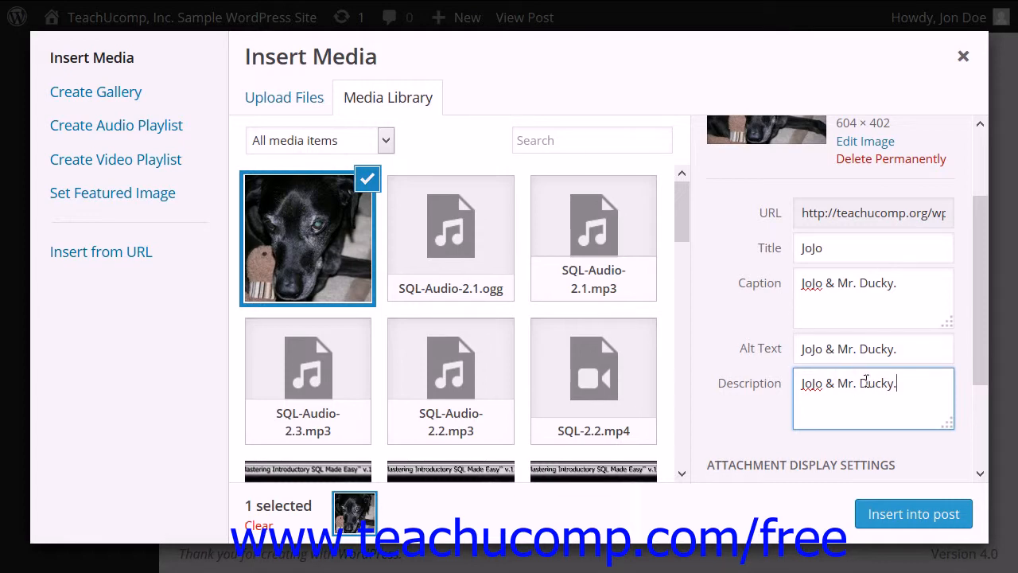
- Change the photo's alignment from None to Center
scroll("down", 3)
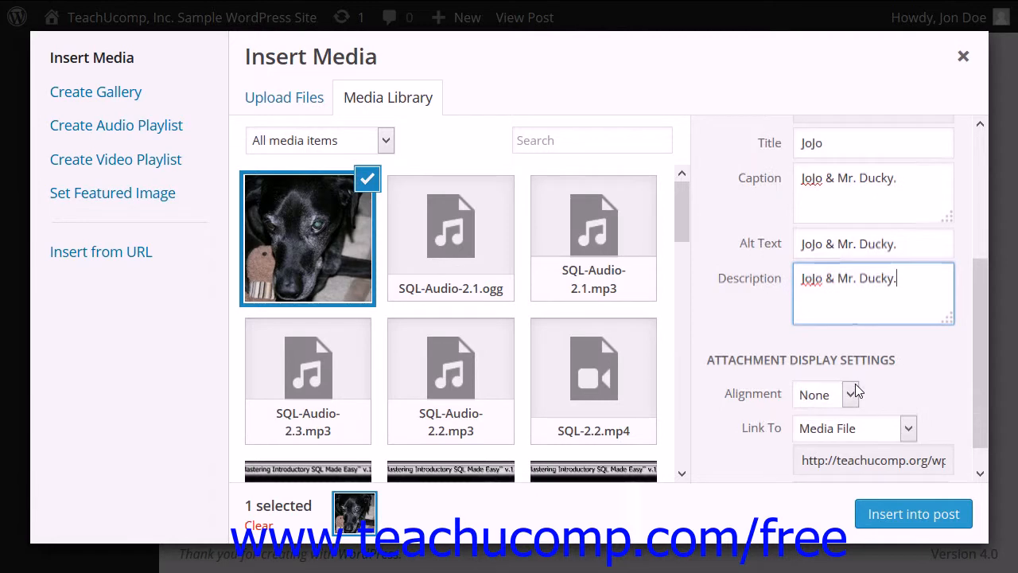
scroll("down", 3)
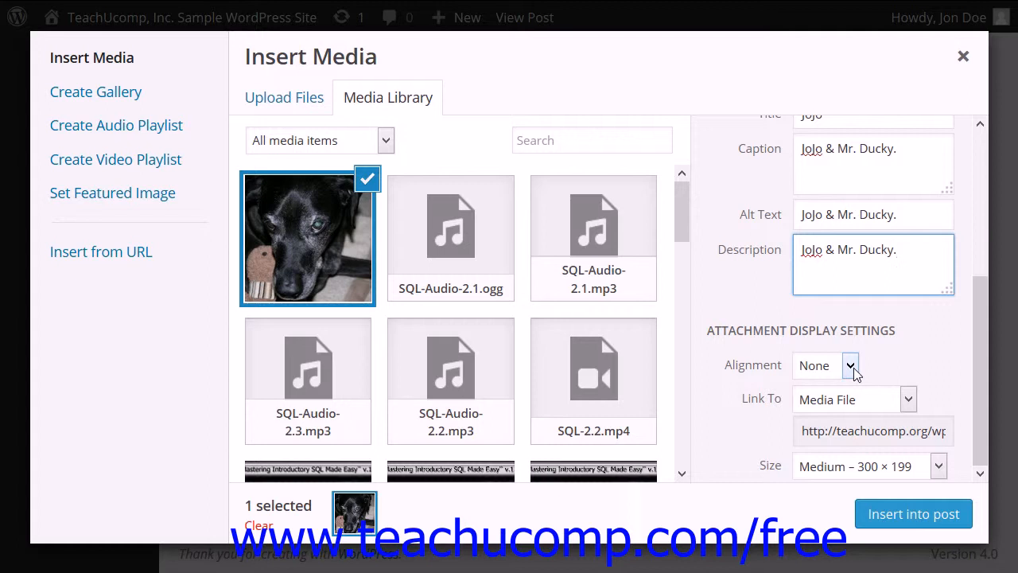
left_click(850, 365)
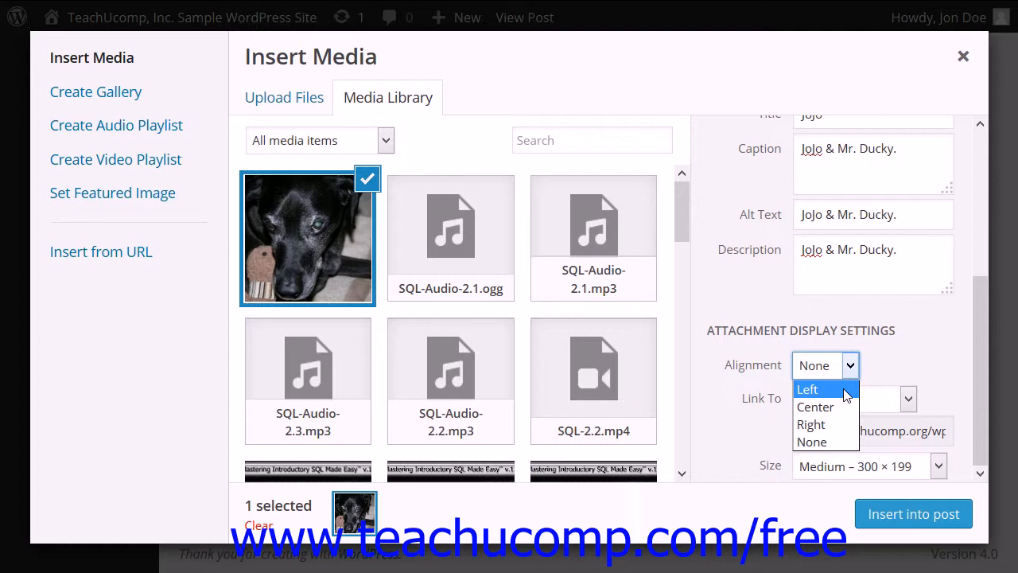
mouse_move(812, 424)
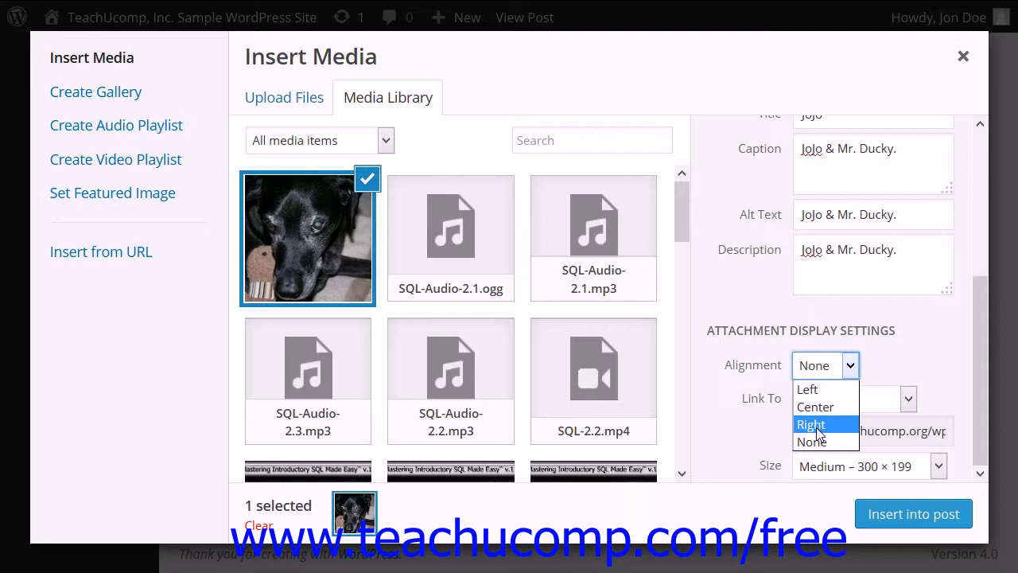
mouse_move(815, 407)
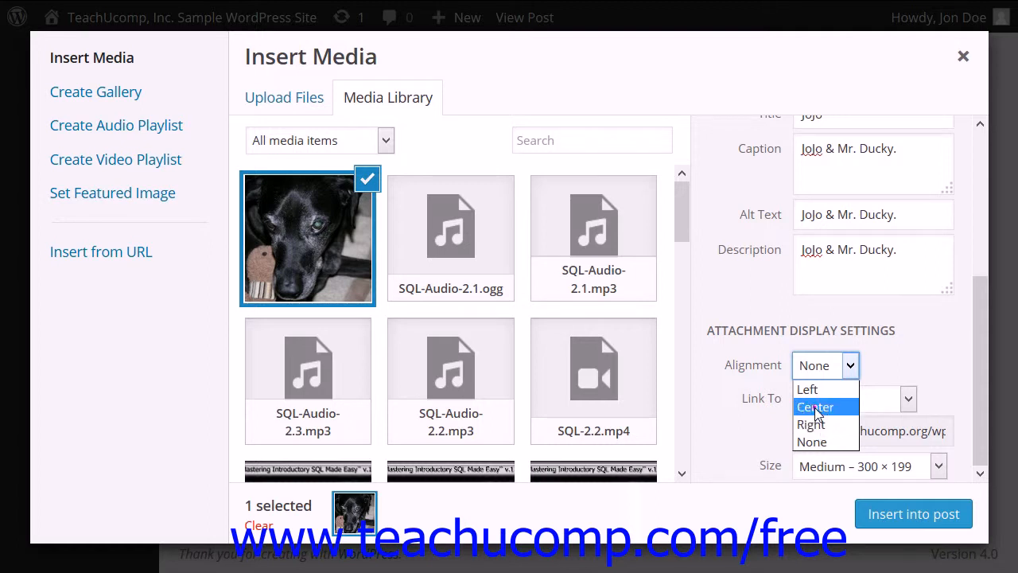
left_click(815, 406)
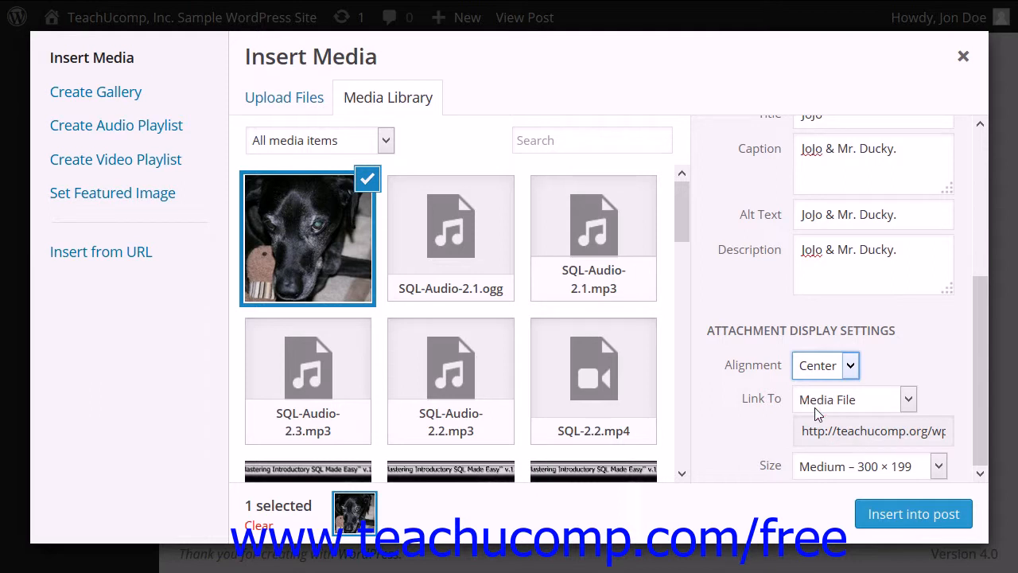
mouse_move(921, 407)
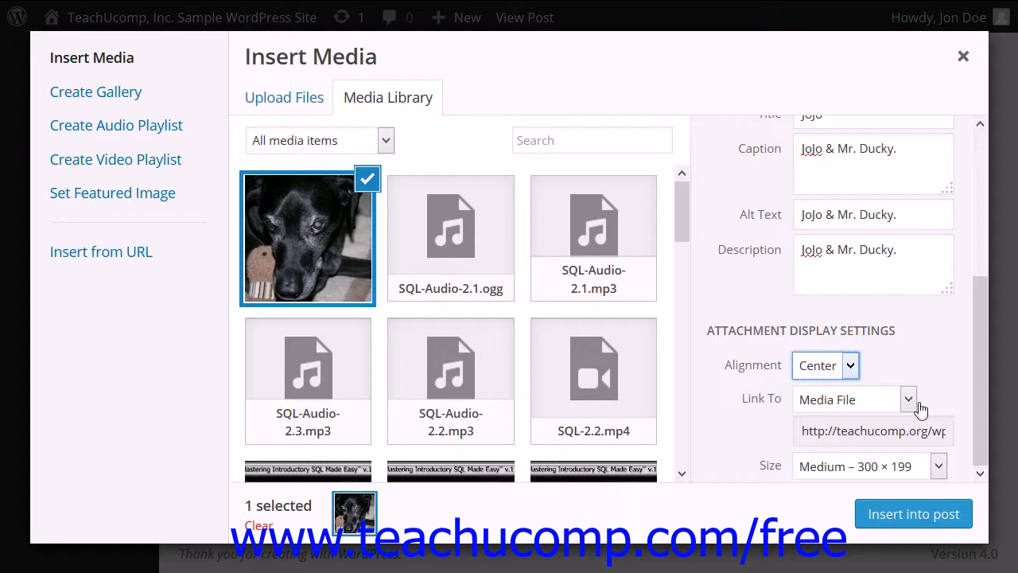
mouse_move(936, 388)
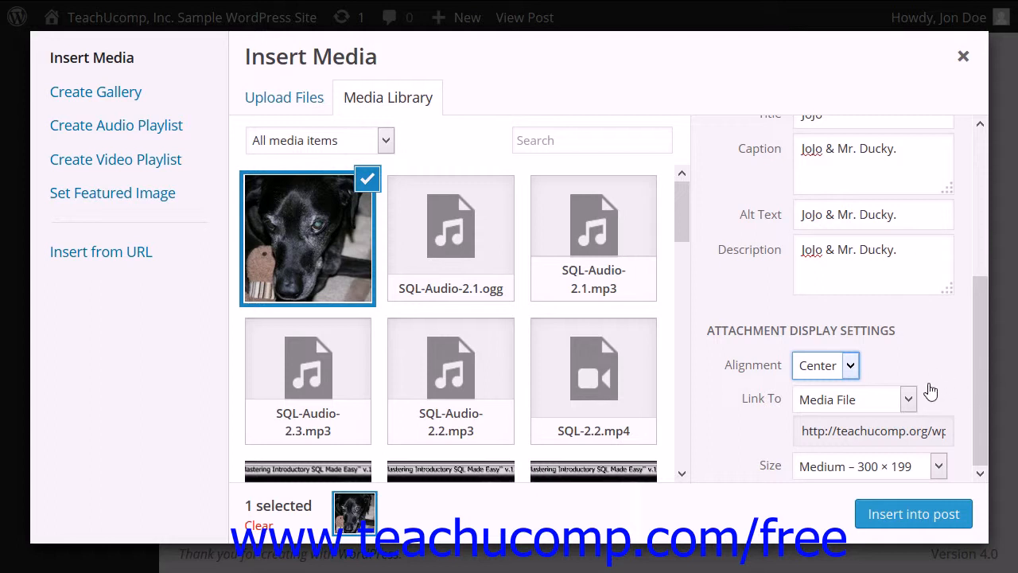
mouse_move(919, 393)
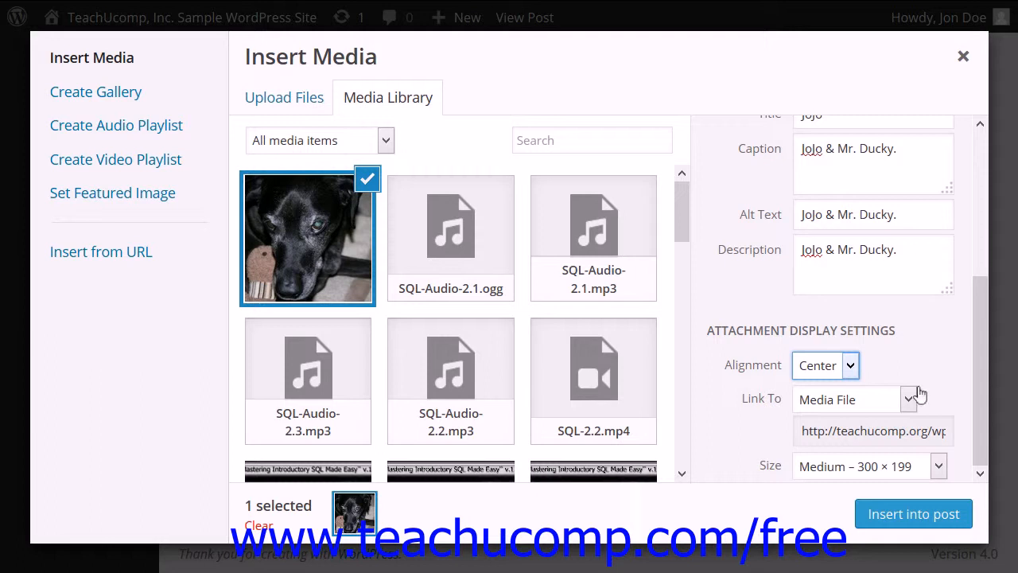
mouse_move(895, 418)
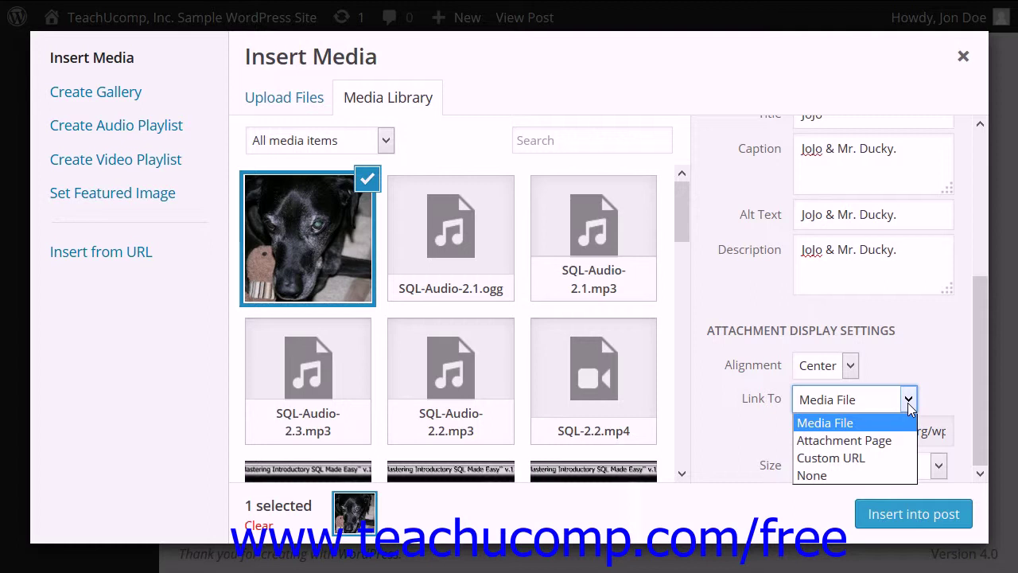
mouse_move(899, 420)
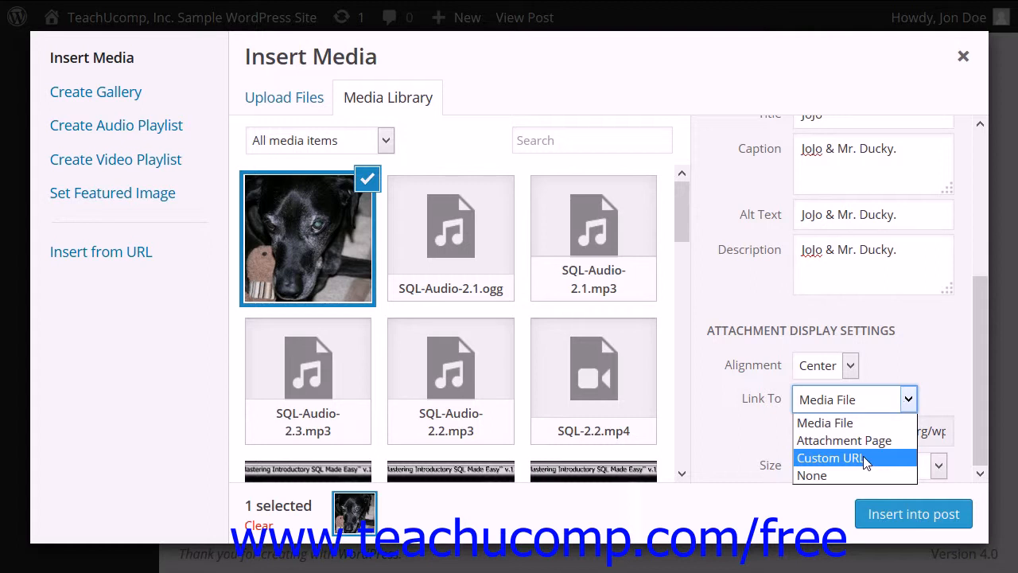
- Set the photo's Link To option to None after trying Custom URL
left_click(831, 457)
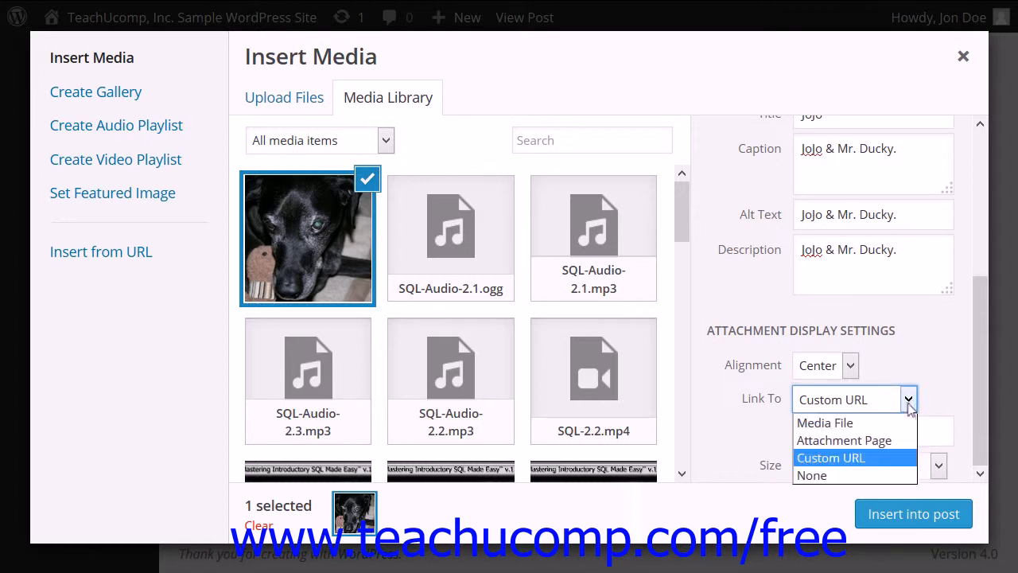
mouse_move(836, 475)
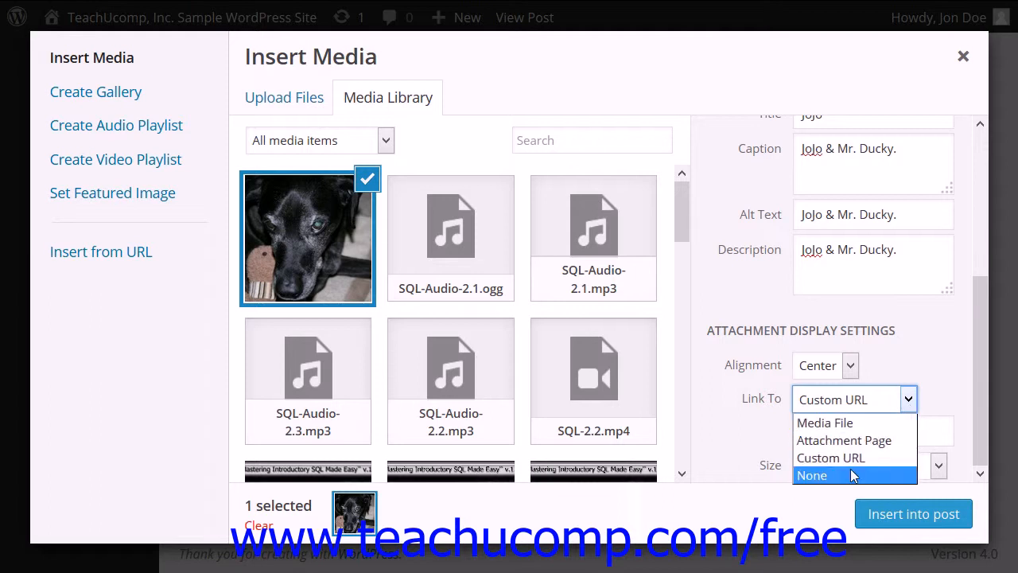
left_click(811, 475)
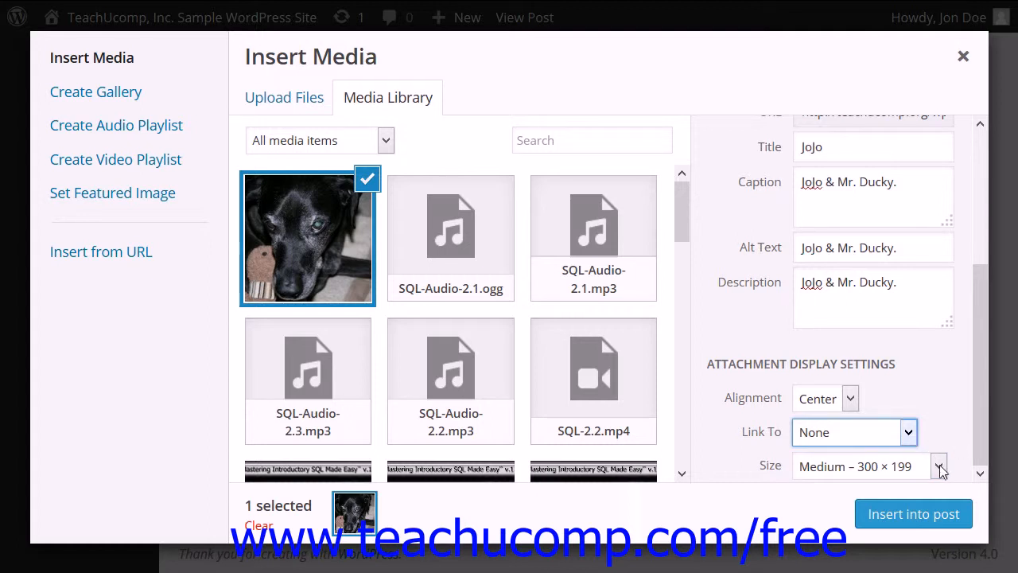
- Keep the Medium 300 × 199 size and insert the photo into the post
left_click(939, 466)
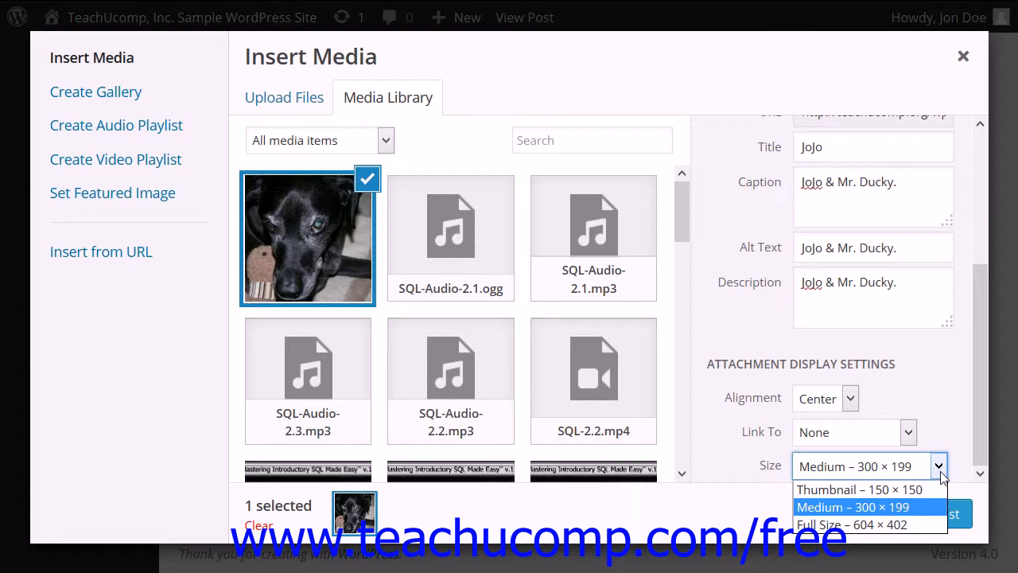
mouse_move(899, 506)
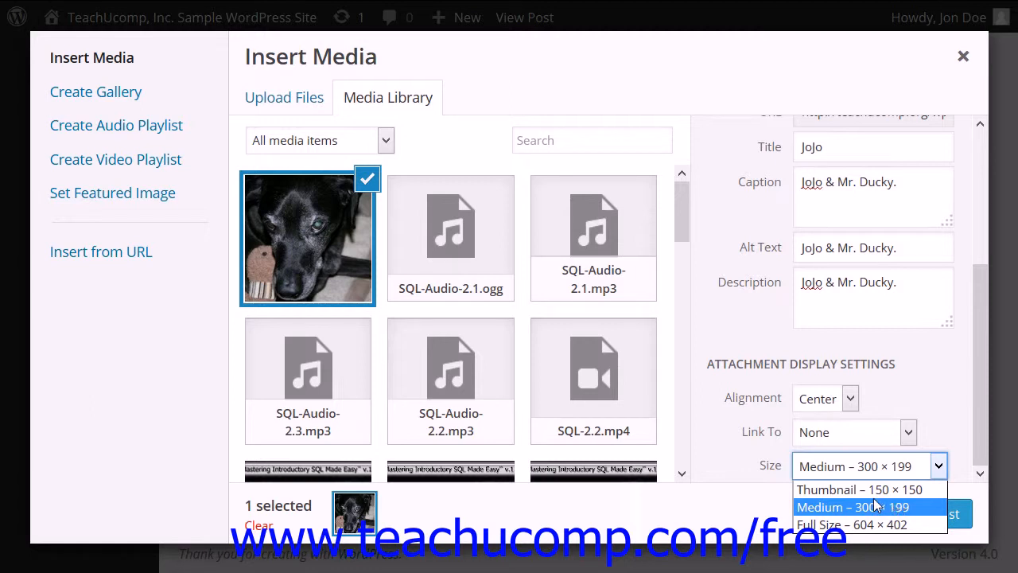
left_click(852, 507)
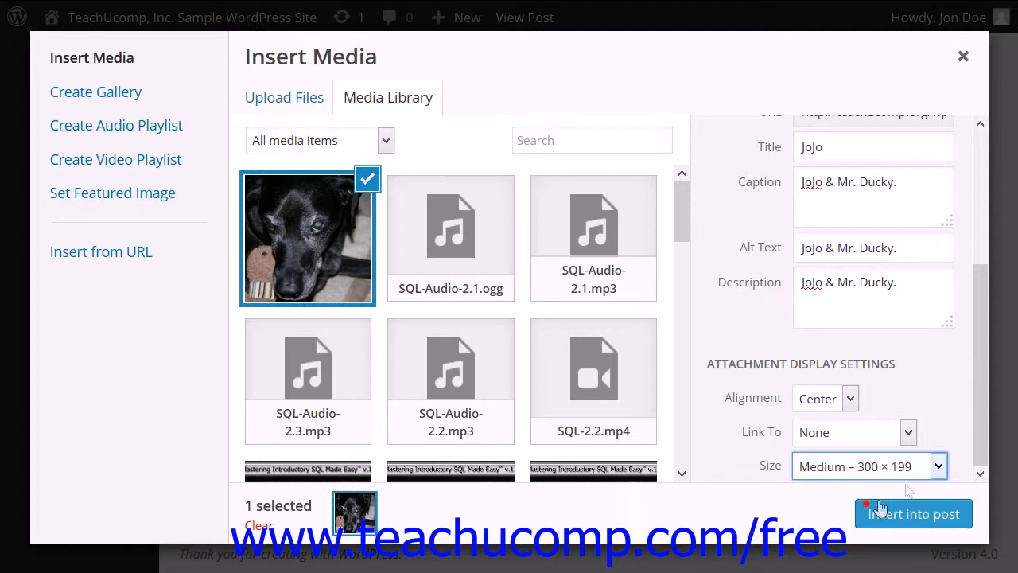
mouse_move(912, 442)
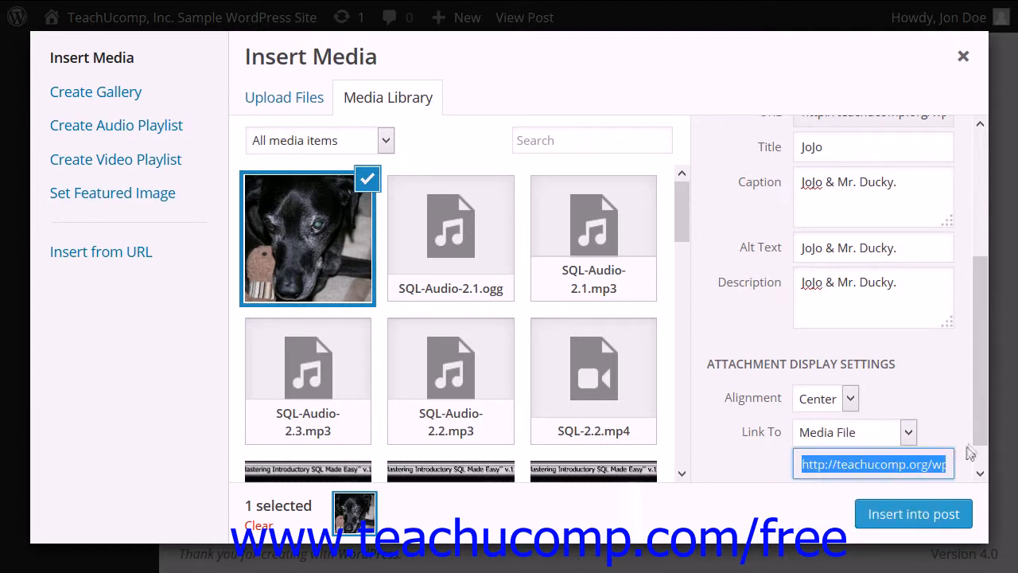
scroll("down", 3)
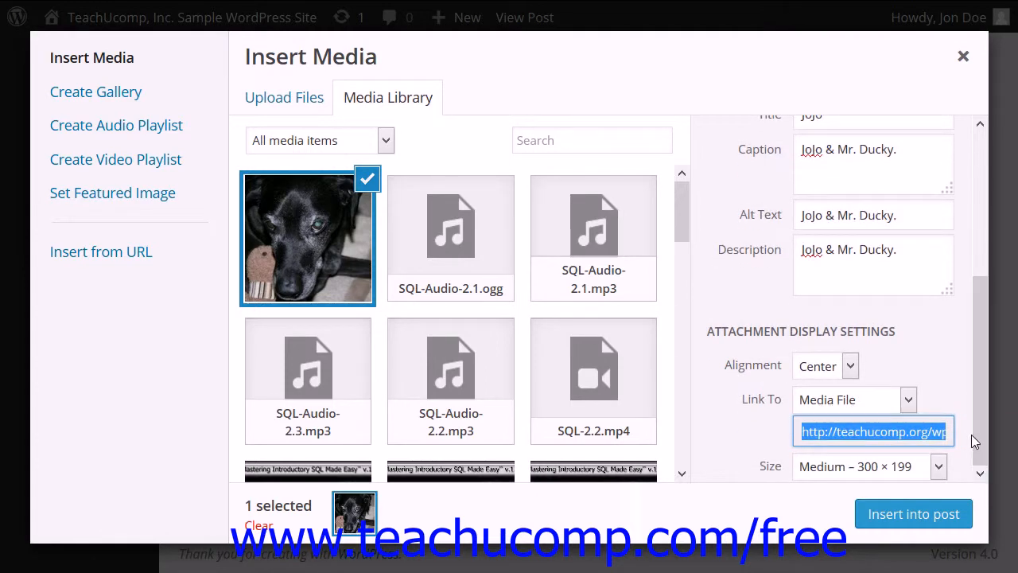
mouse_move(923, 501)
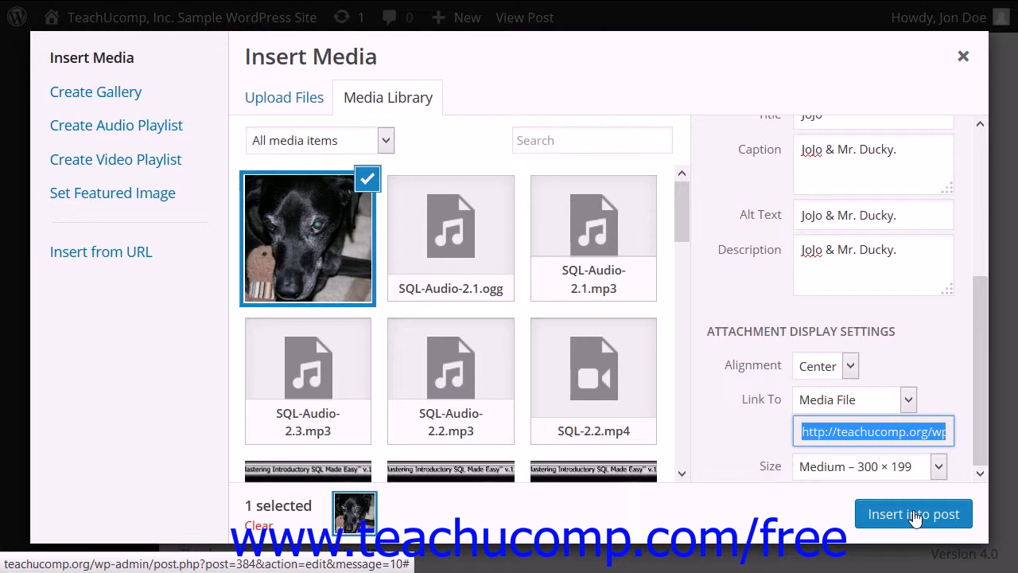
left_click(914, 513)
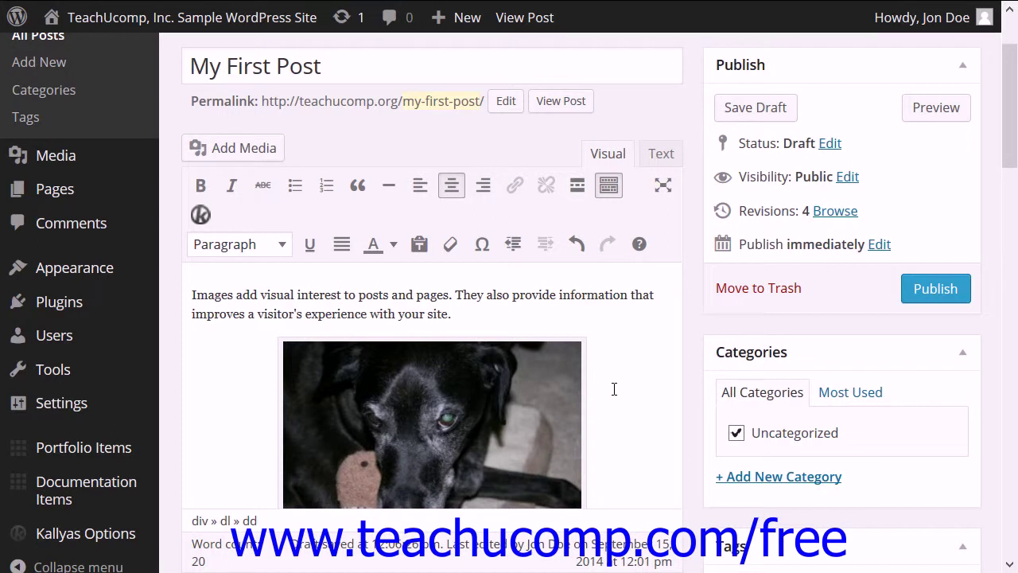
mouse_move(533, 382)
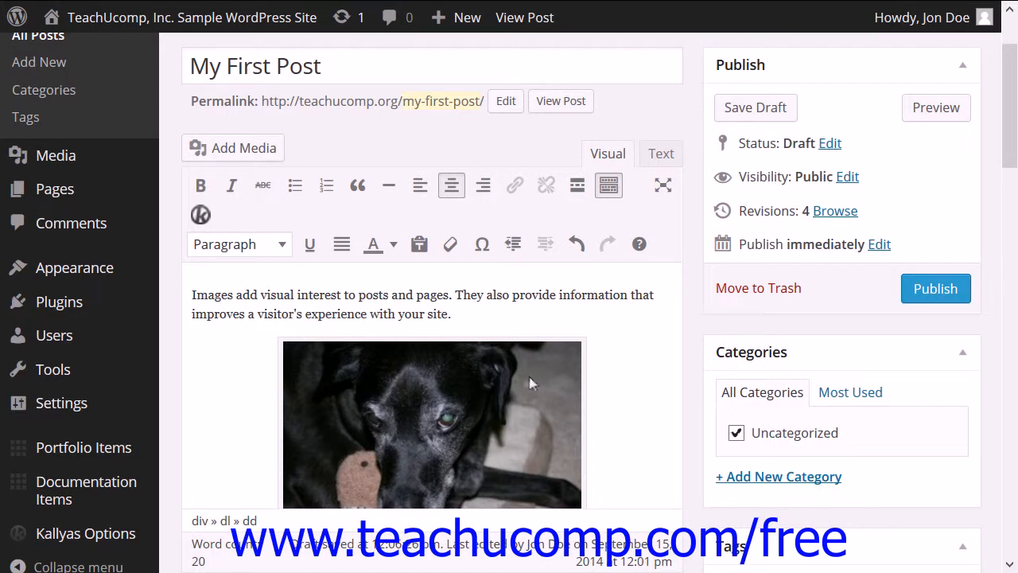
- Select the inserted dog photo and open its Image Details via the pencil icon
left_click(432, 424)
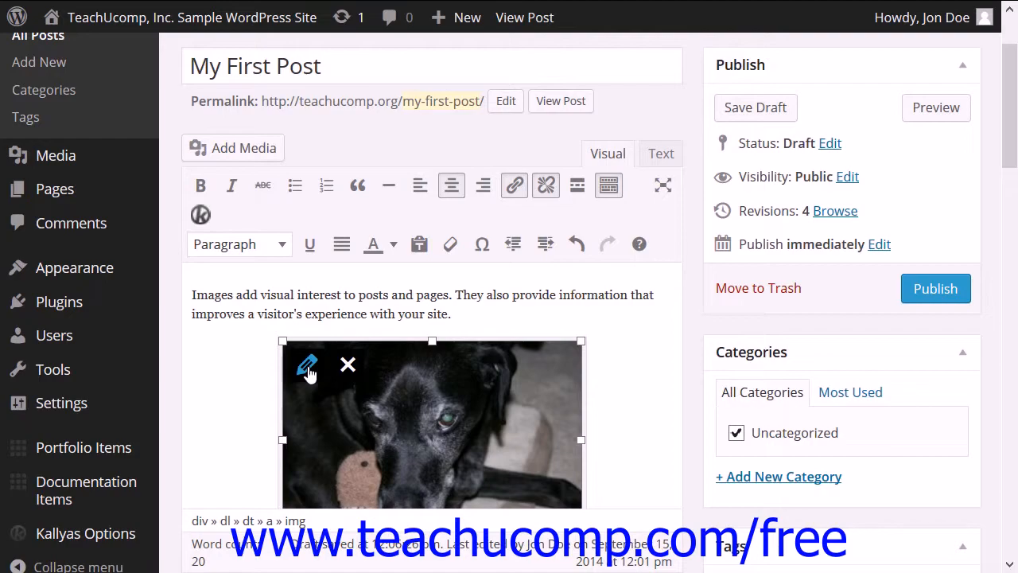
left_click(306, 364)
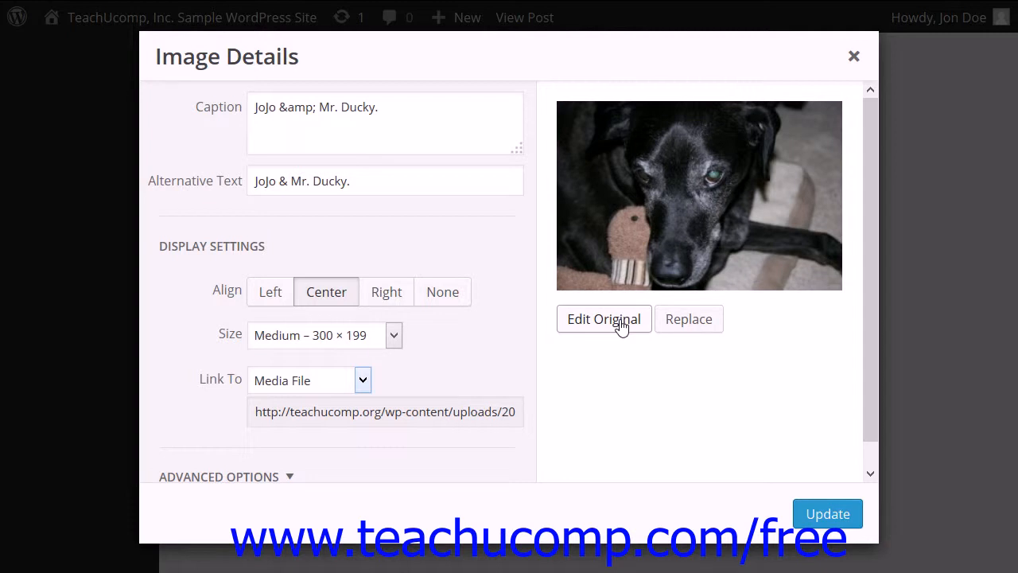
left_click(604, 319)
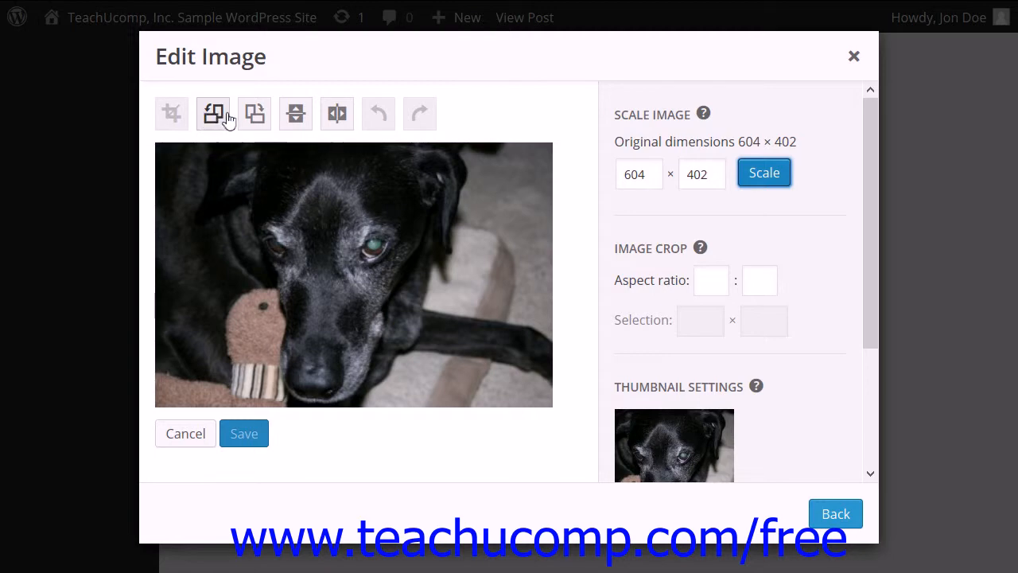
mouse_move(336, 113)
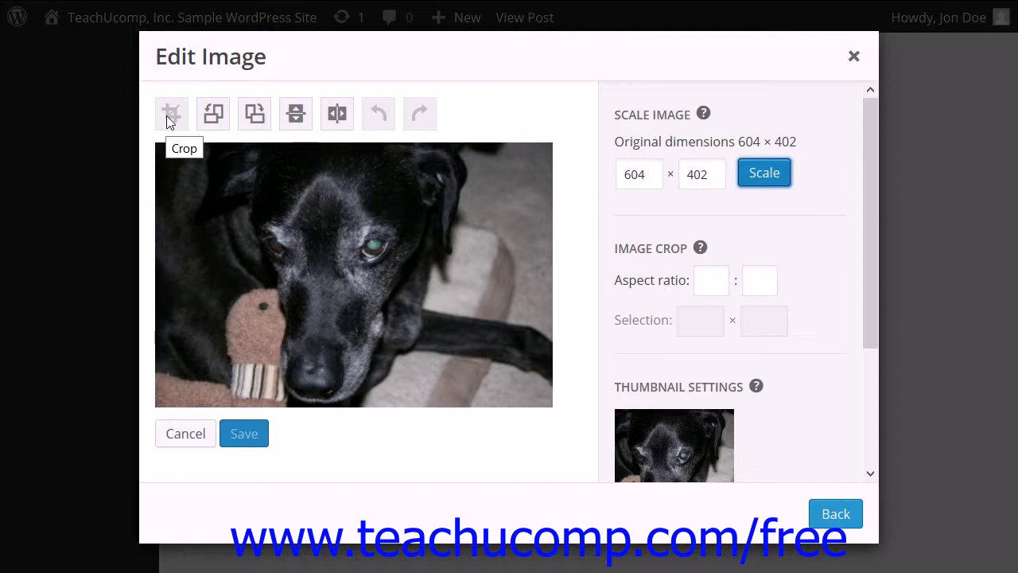
mouse_move(212, 113)
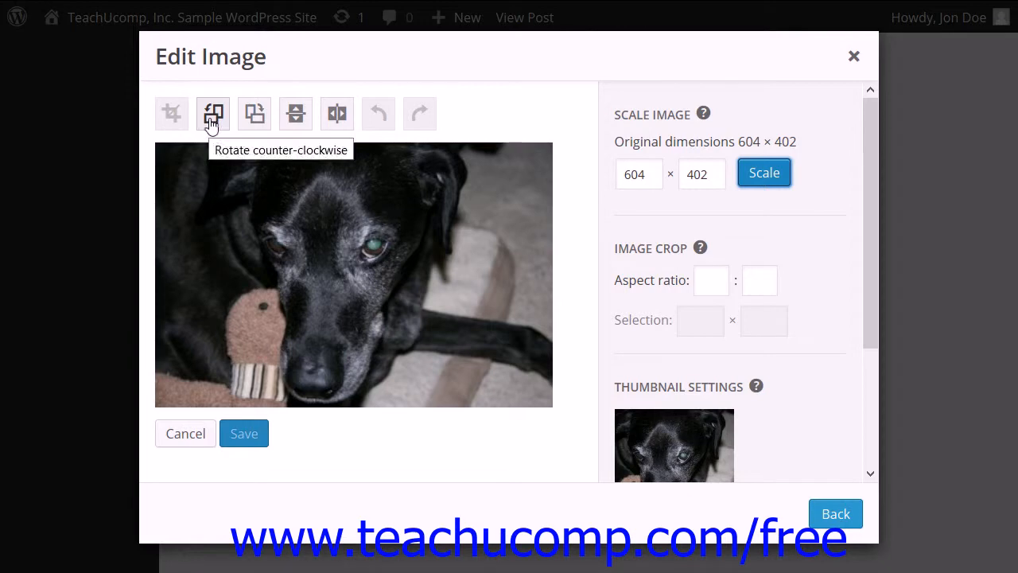
mouse_move(255, 114)
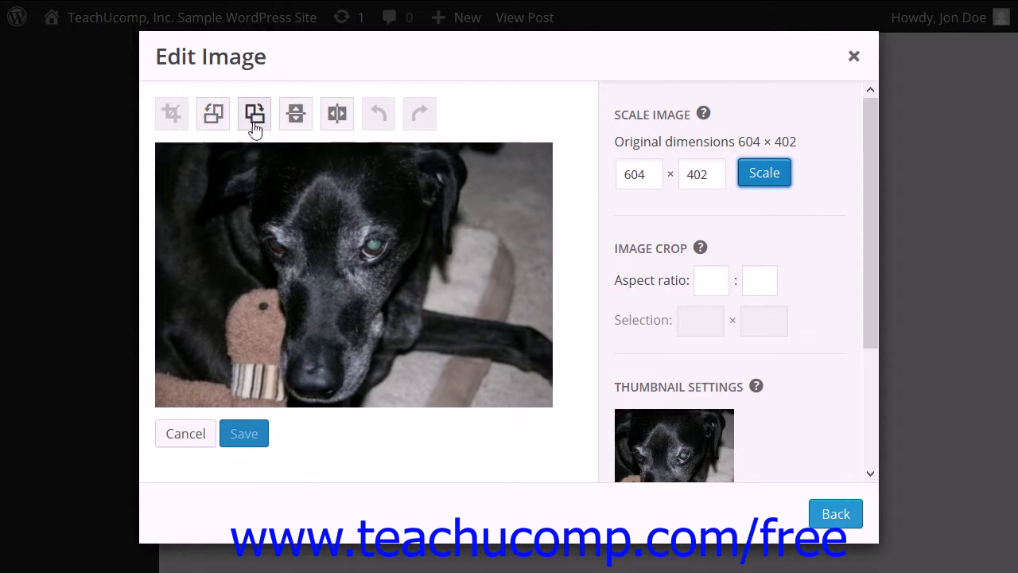
mouse_move(255, 113)
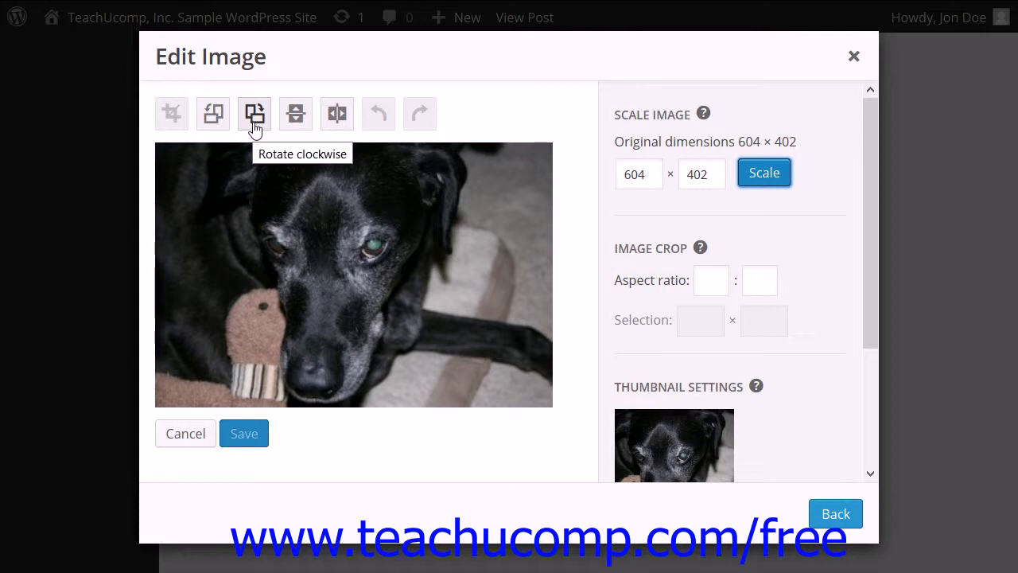
mouse_move(295, 127)
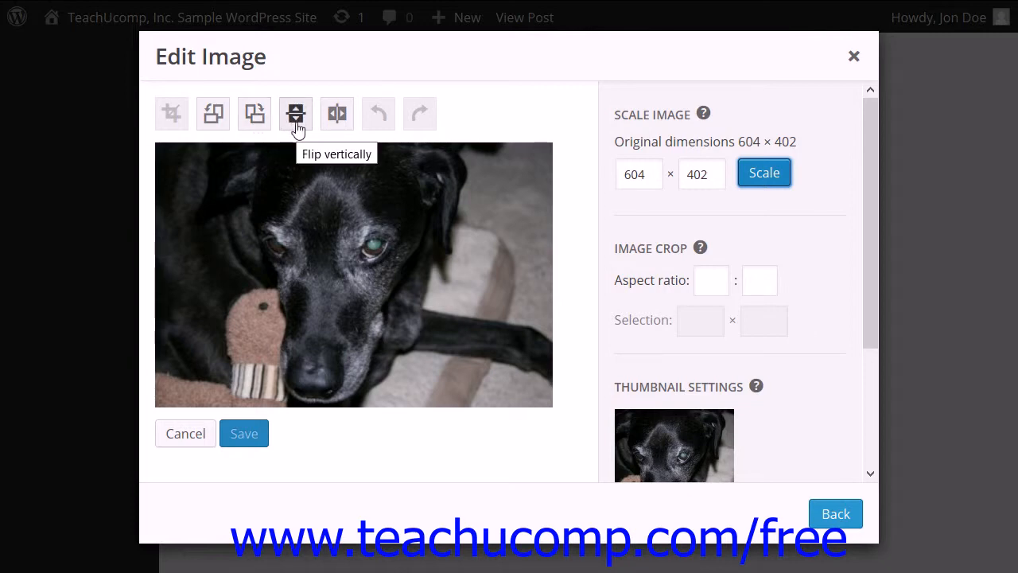
mouse_move(337, 113)
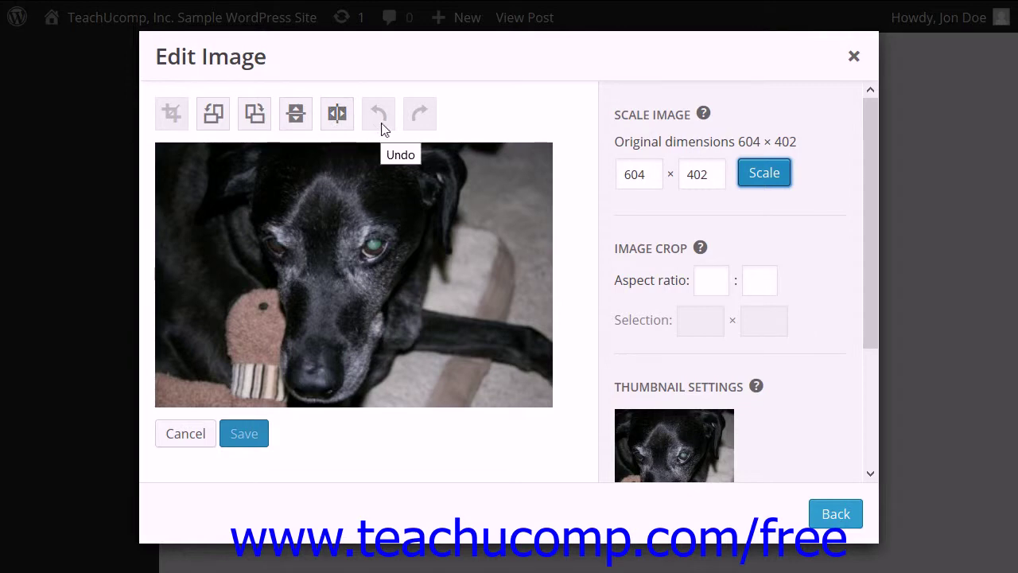
mouse_move(429, 127)
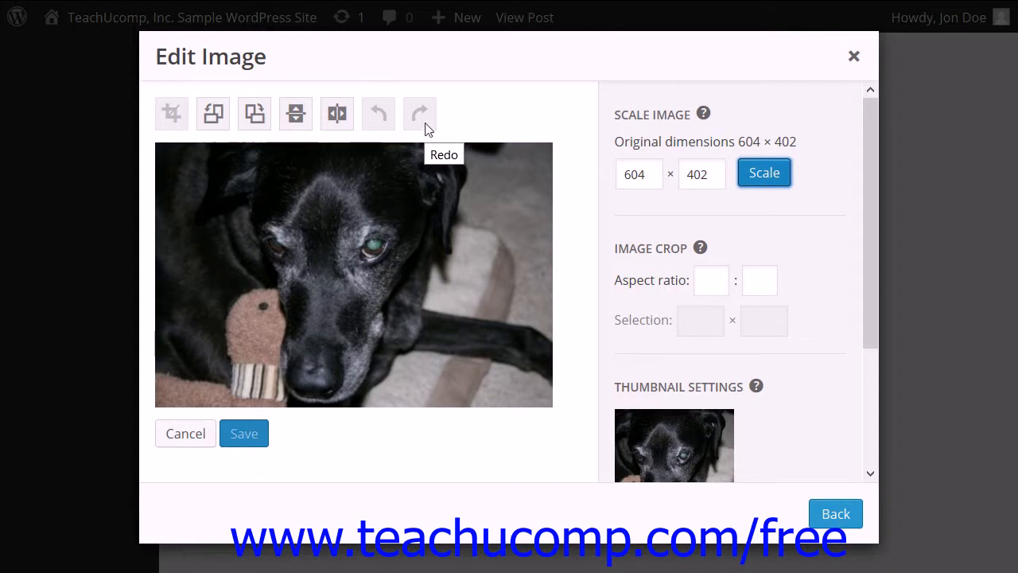
mouse_move(460, 131)
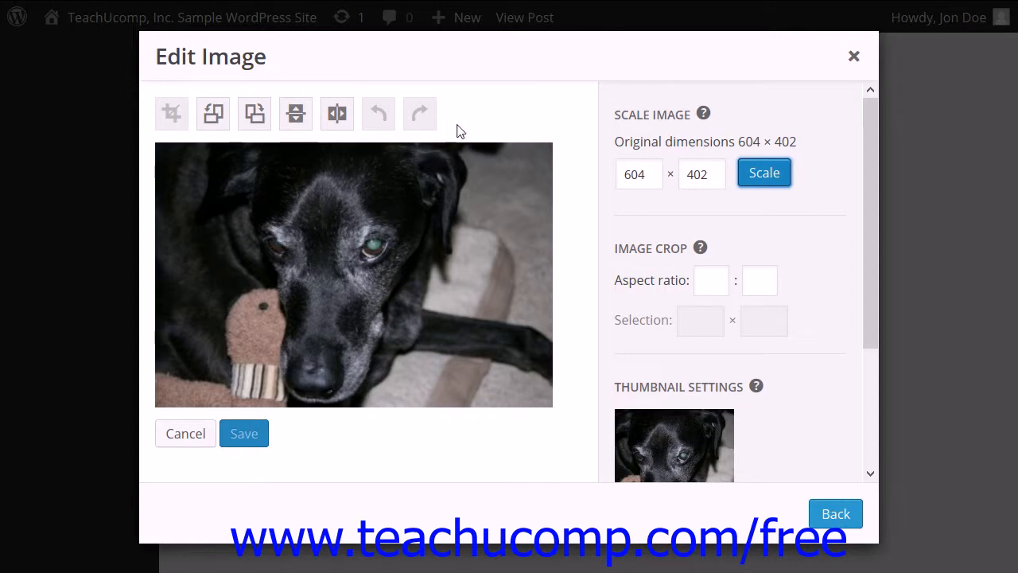
mouse_move(478, 148)
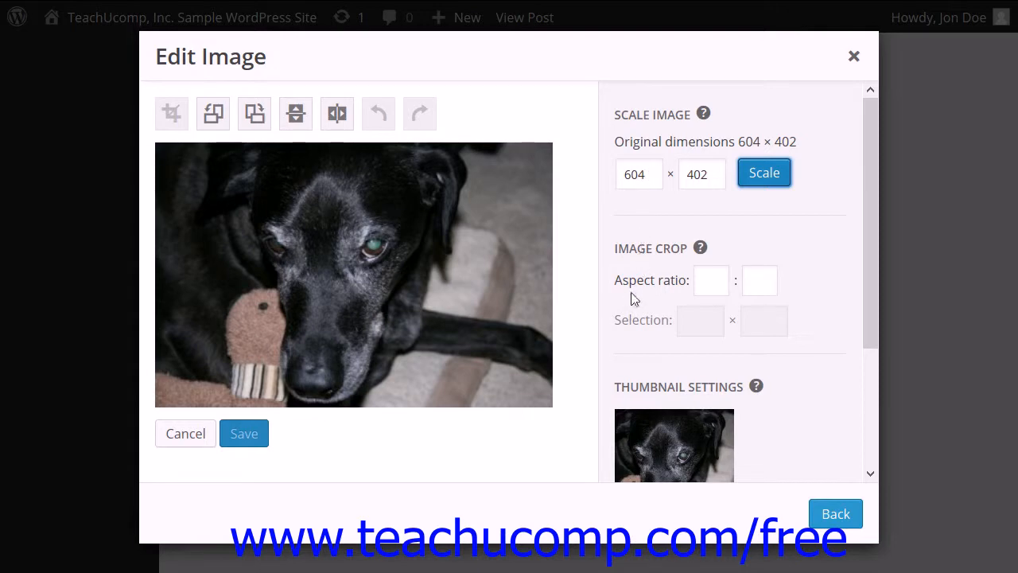
mouse_move(642, 135)
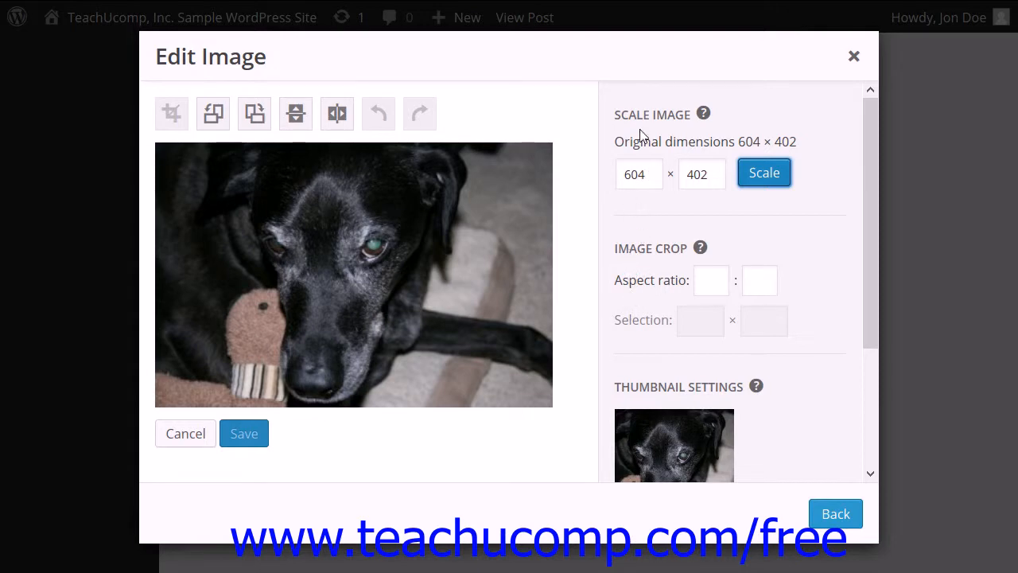
mouse_move(755, 179)
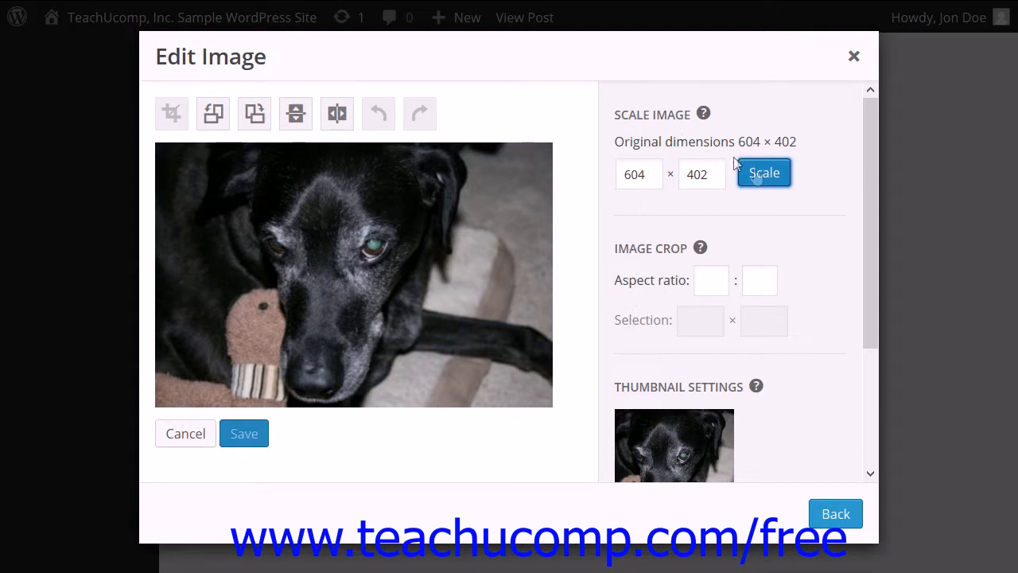
mouse_move(822, 178)
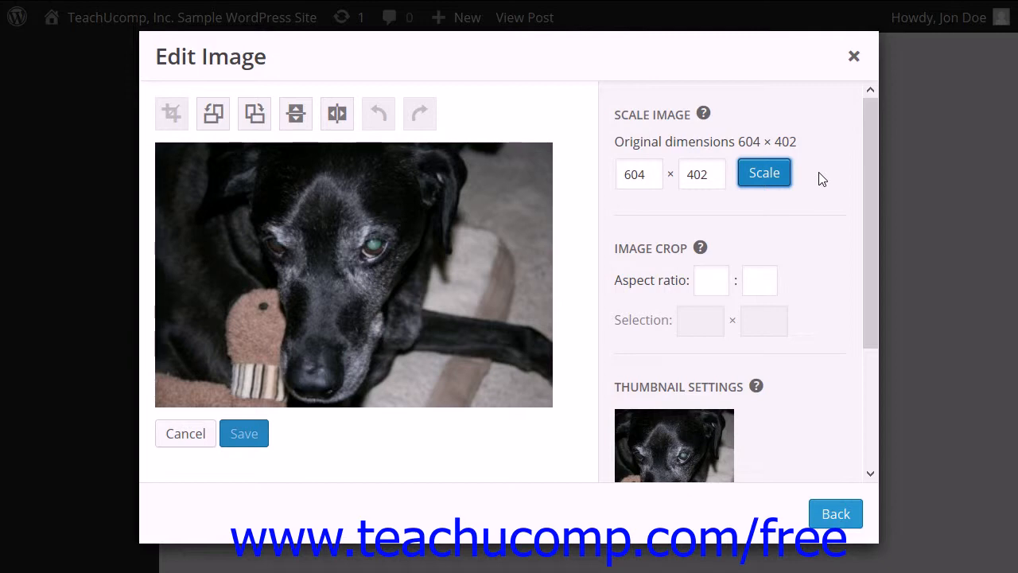
mouse_move(741, 242)
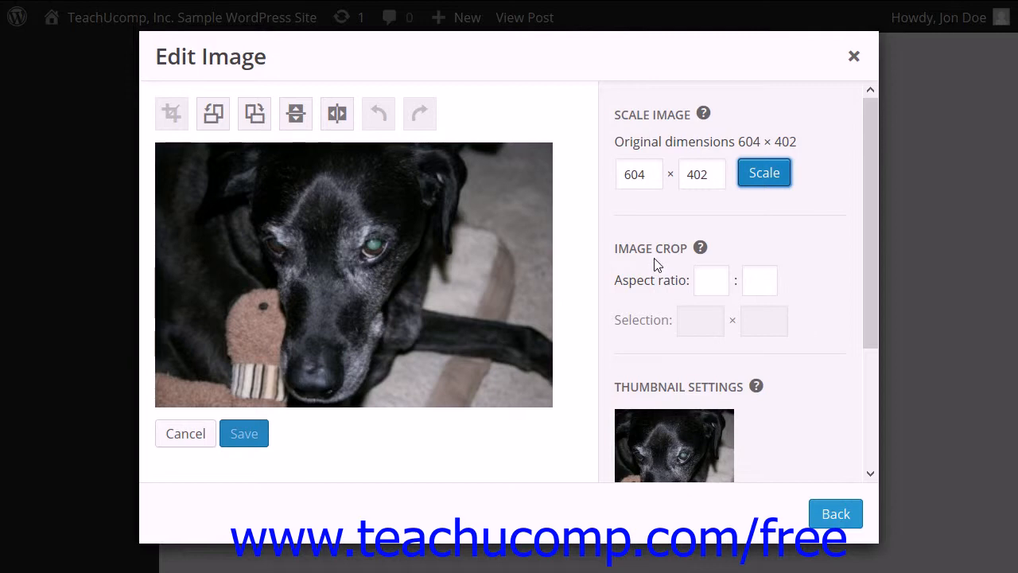
scroll("down", 3)
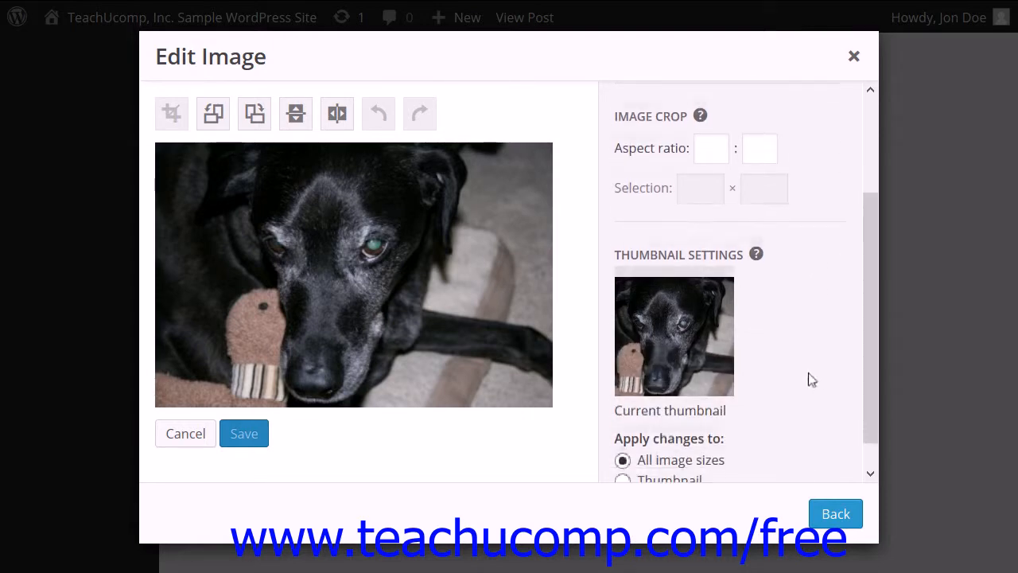
scroll("down", 3)
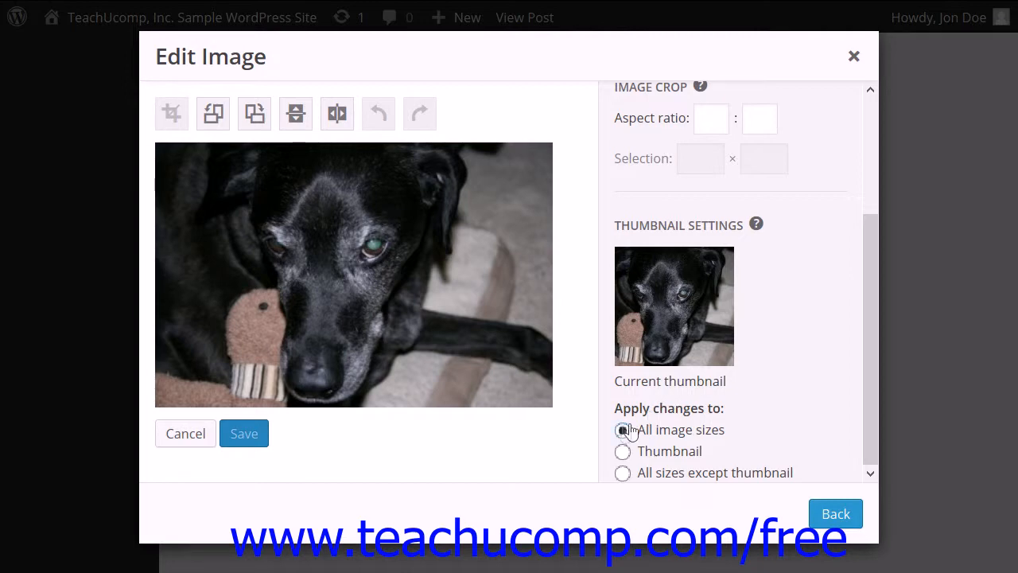
left_click(622, 430)
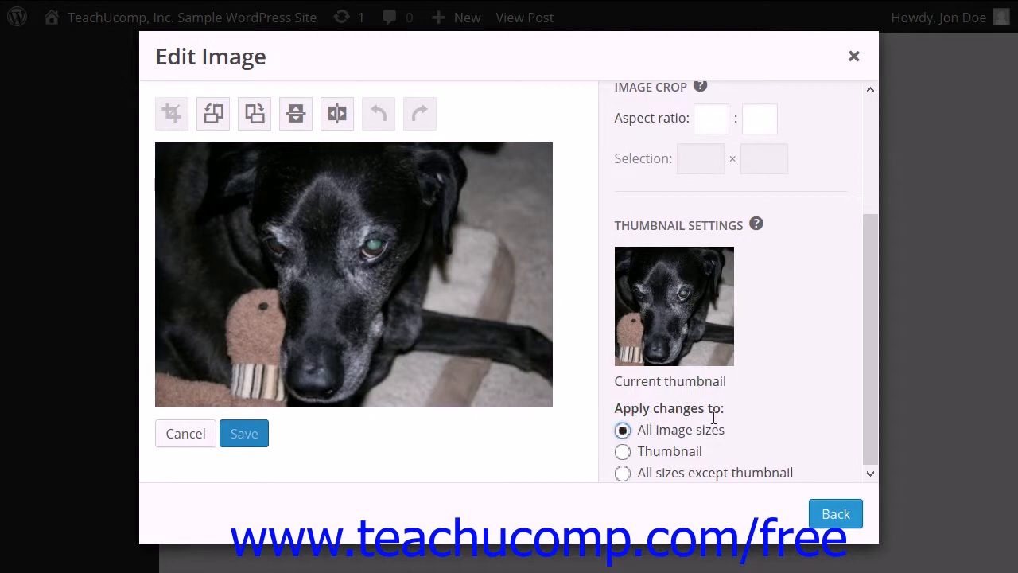
mouse_move(769, 417)
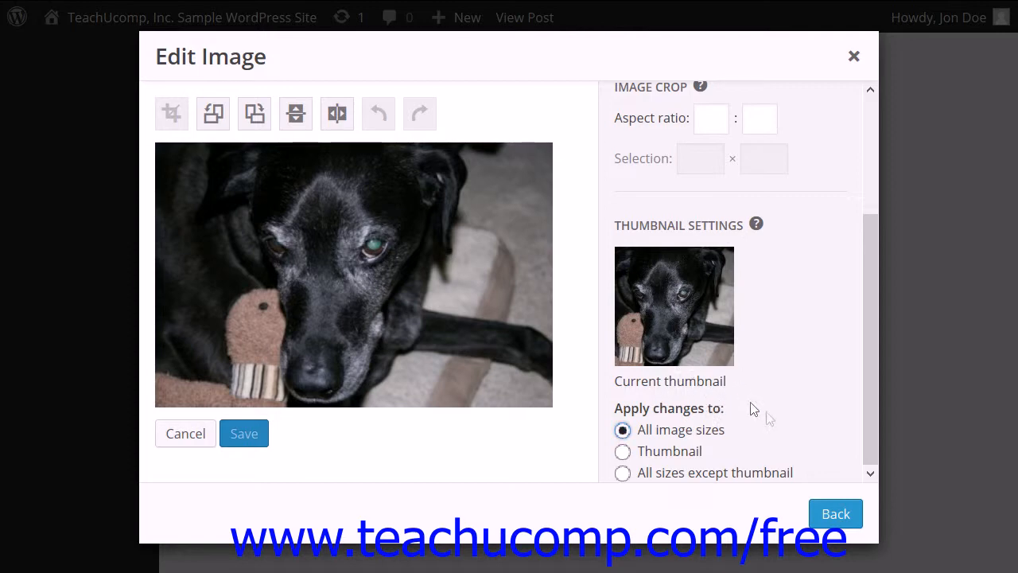
mouse_move(283, 449)
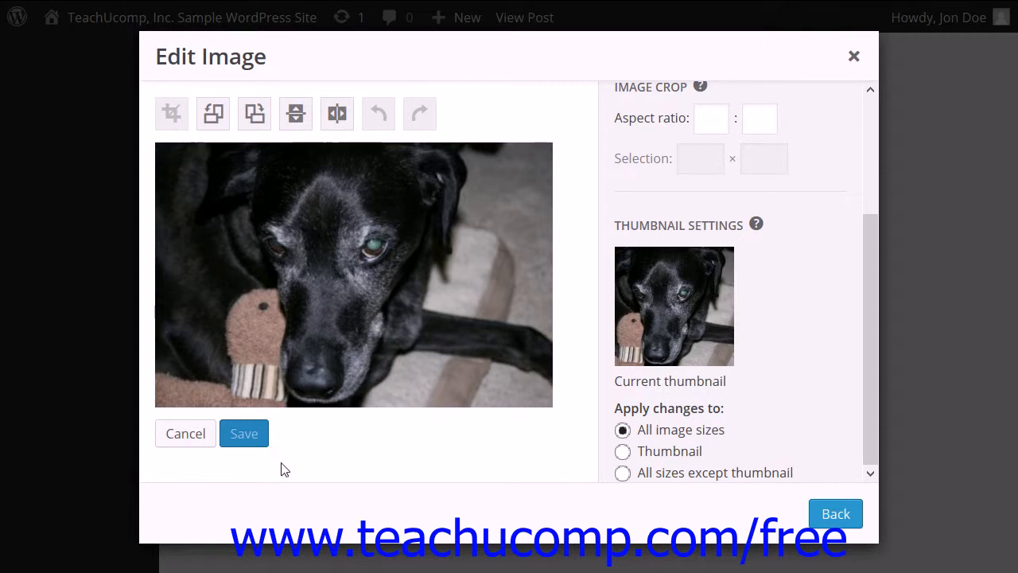
mouse_move(836, 514)
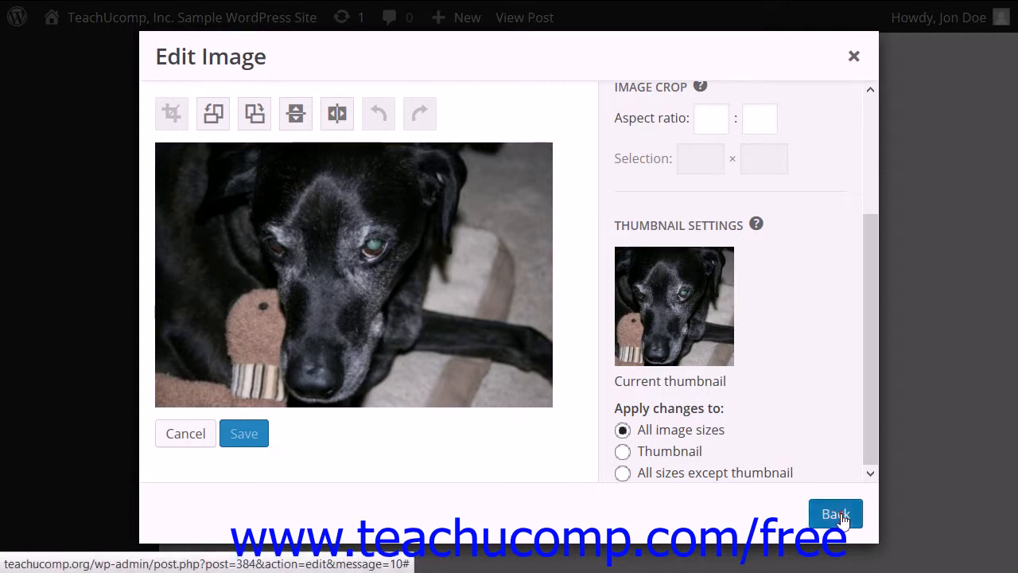
- Review the dog photo's Advanced Options, apply the update, and select the centered photo in the post
left_click(835, 514)
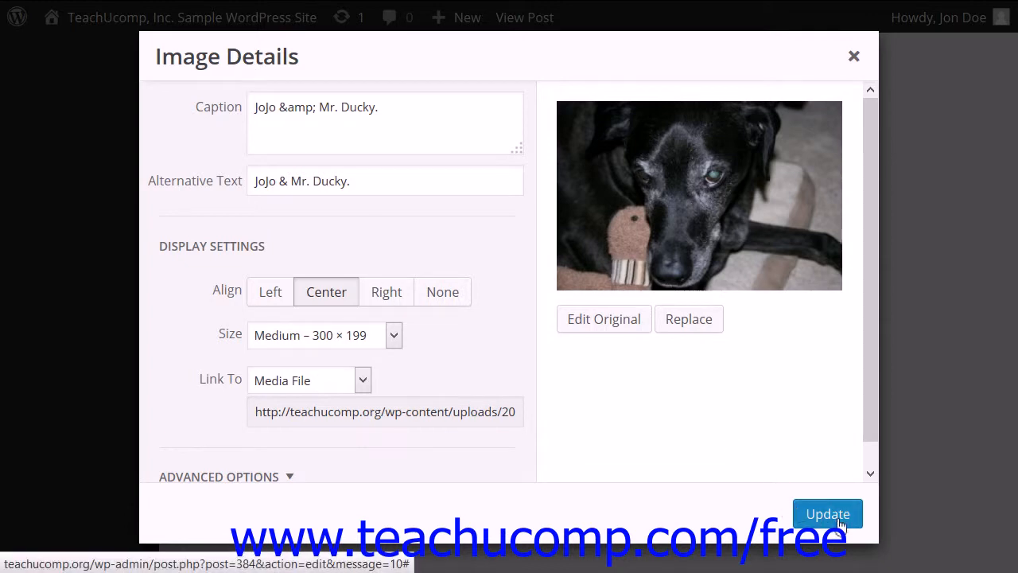
scroll("down", 3)
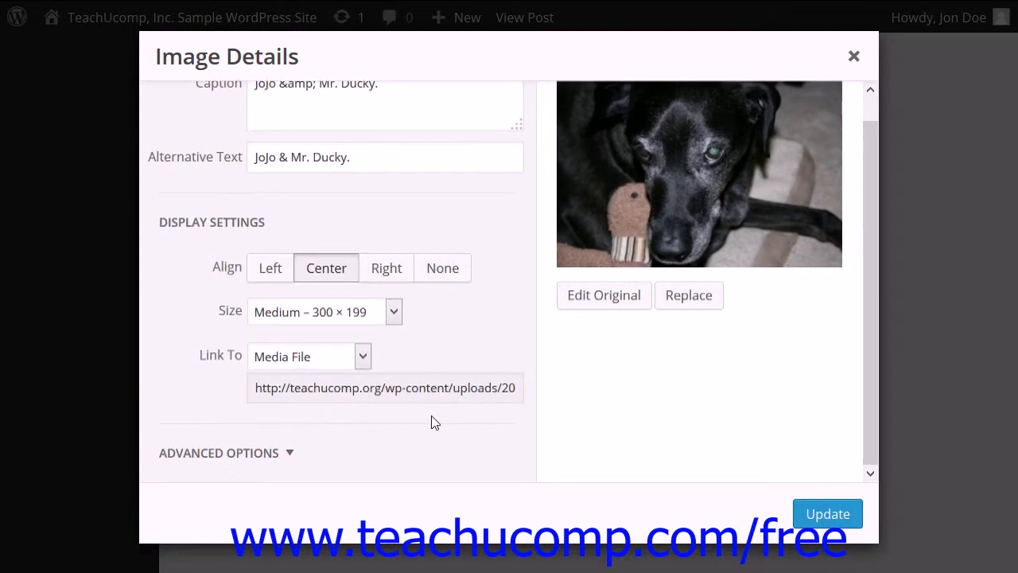
left_click(218, 453)
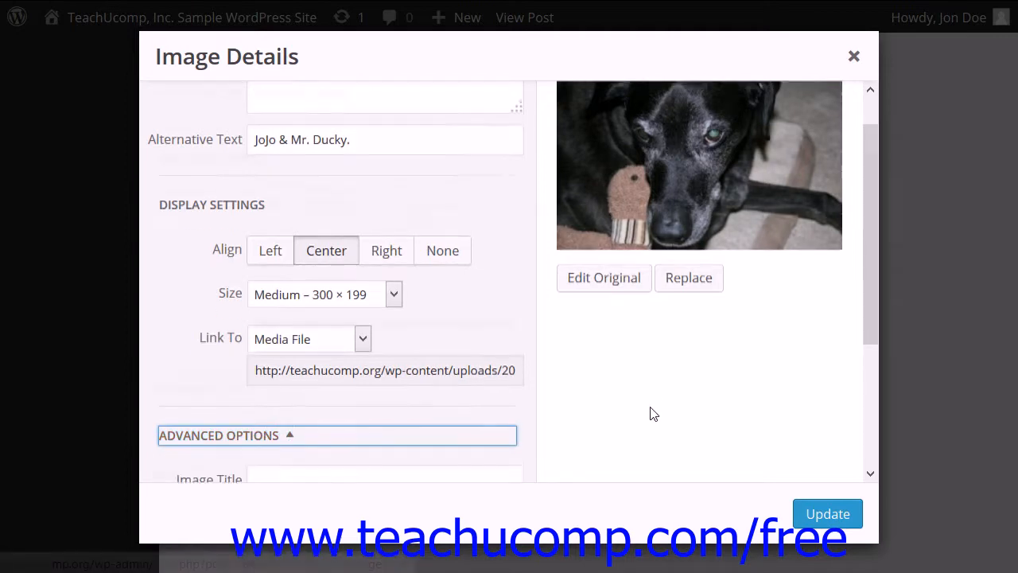
scroll("down", 3)
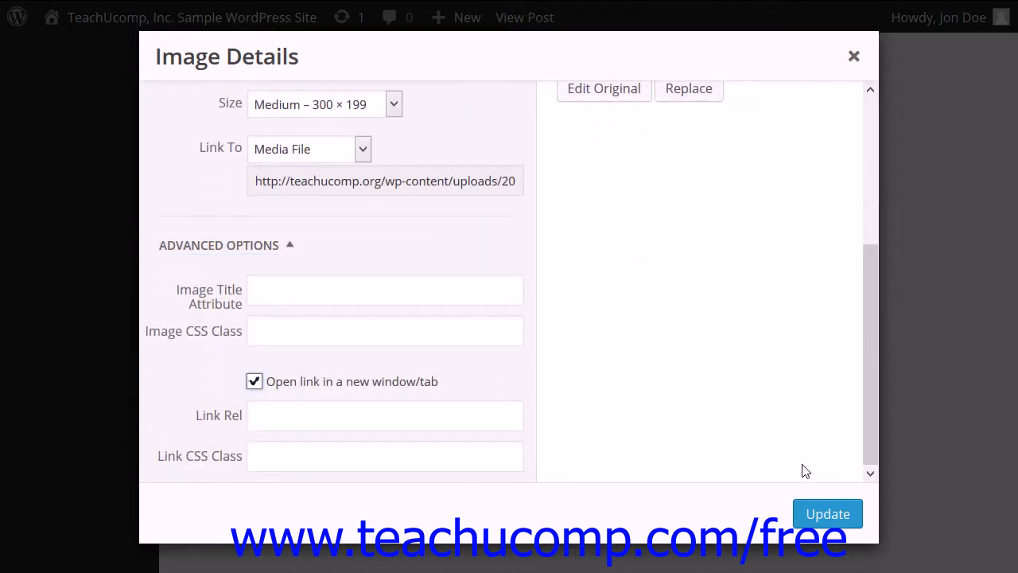
left_click(828, 514)
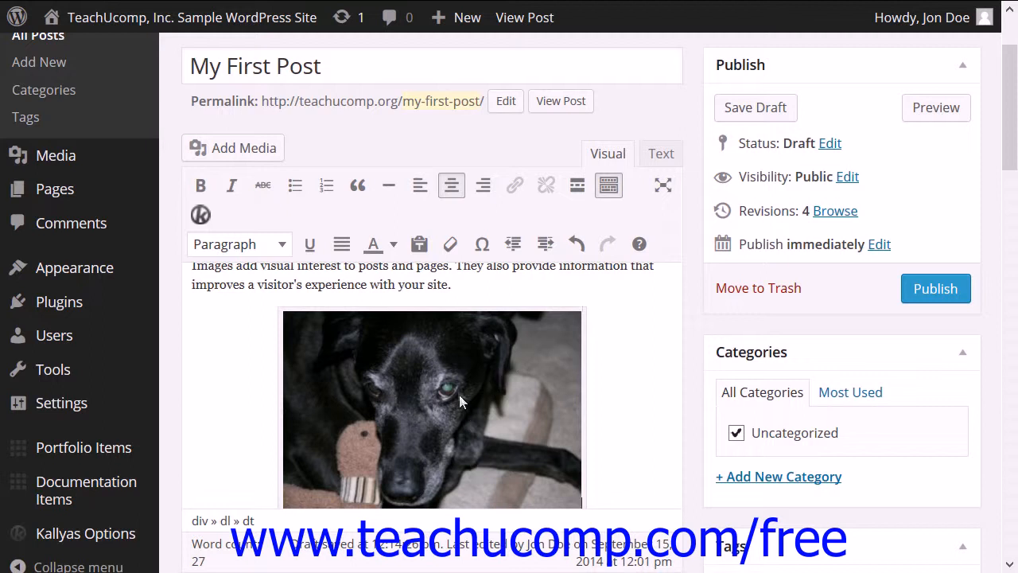
left_click(453, 390)
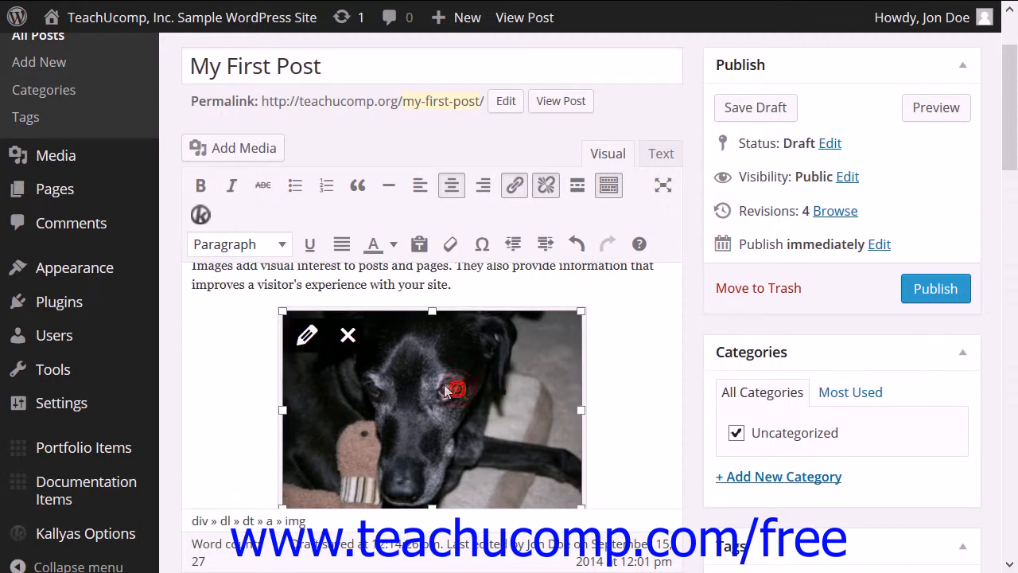
mouse_move(355, 348)
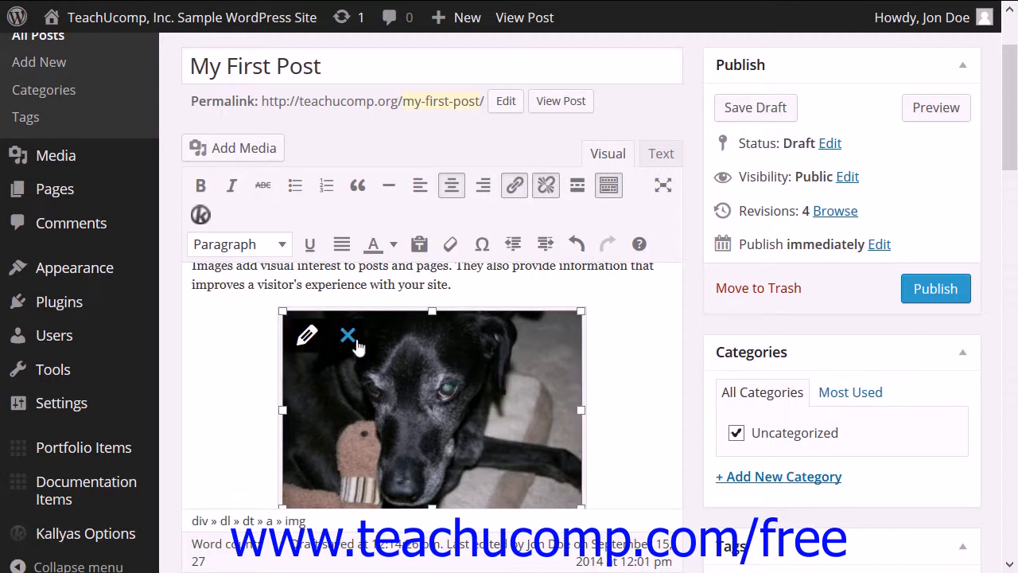